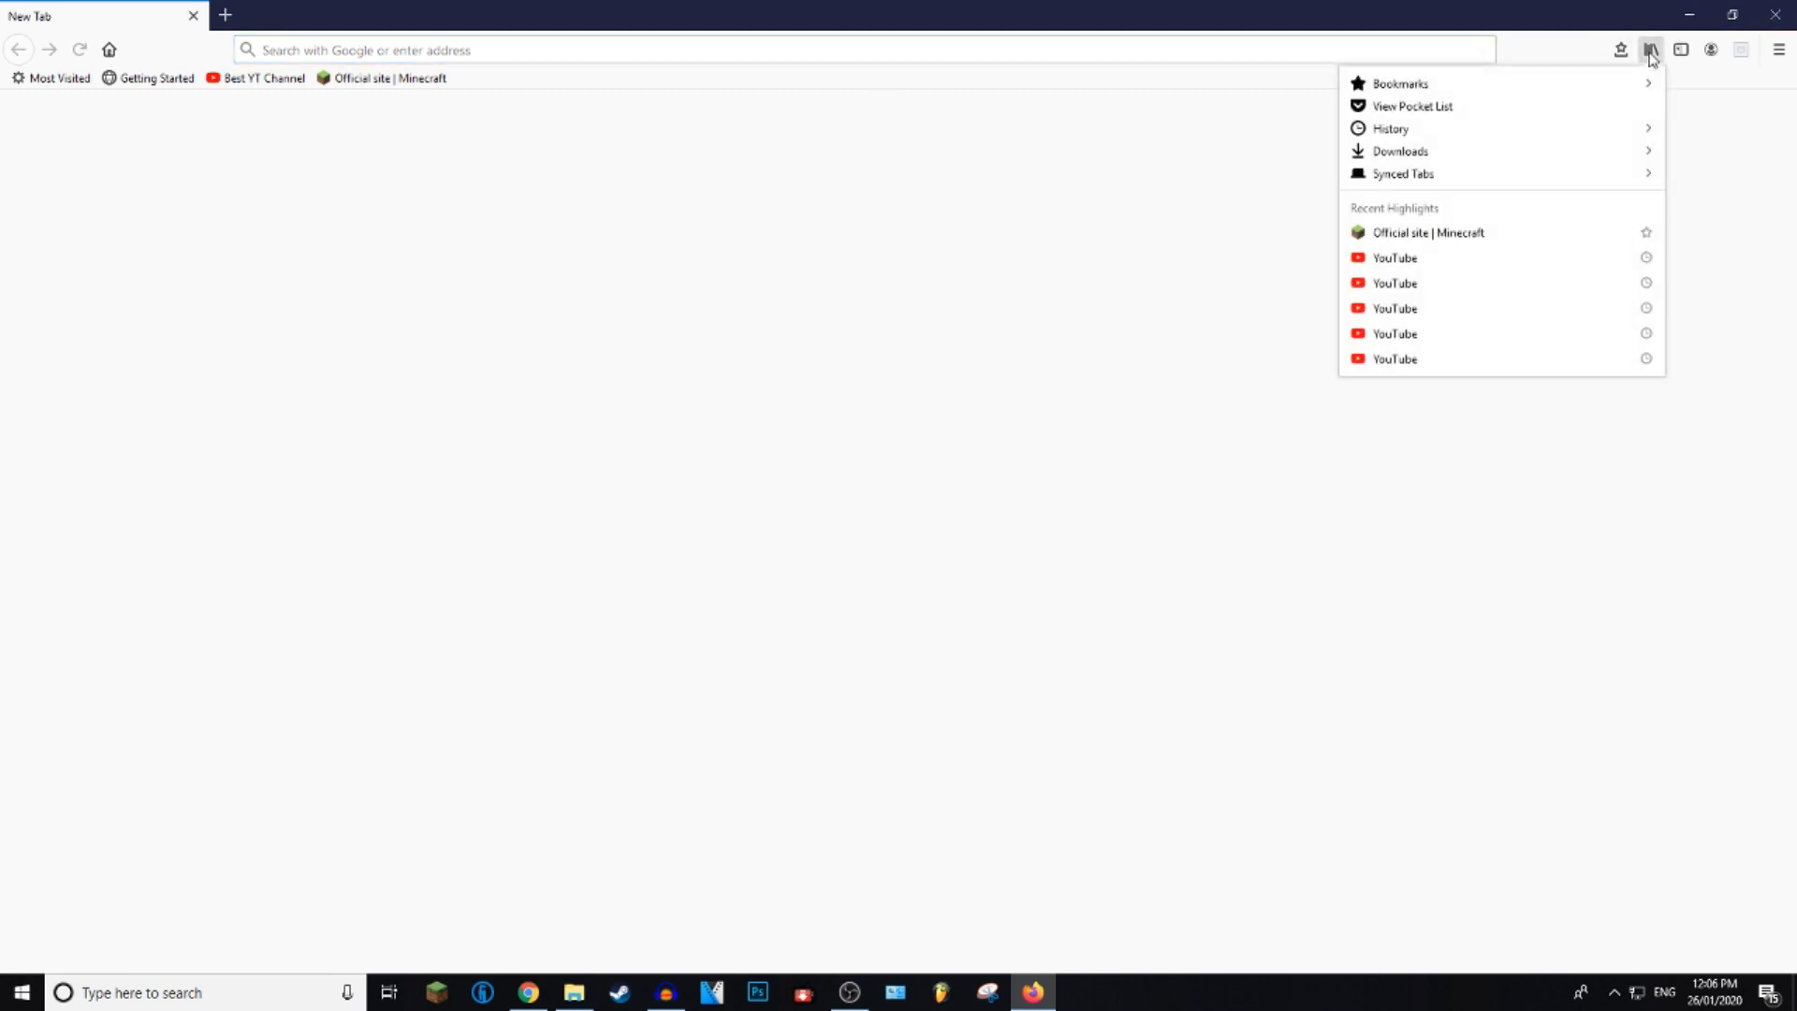
pyautogui.moveTo(1611, 82)
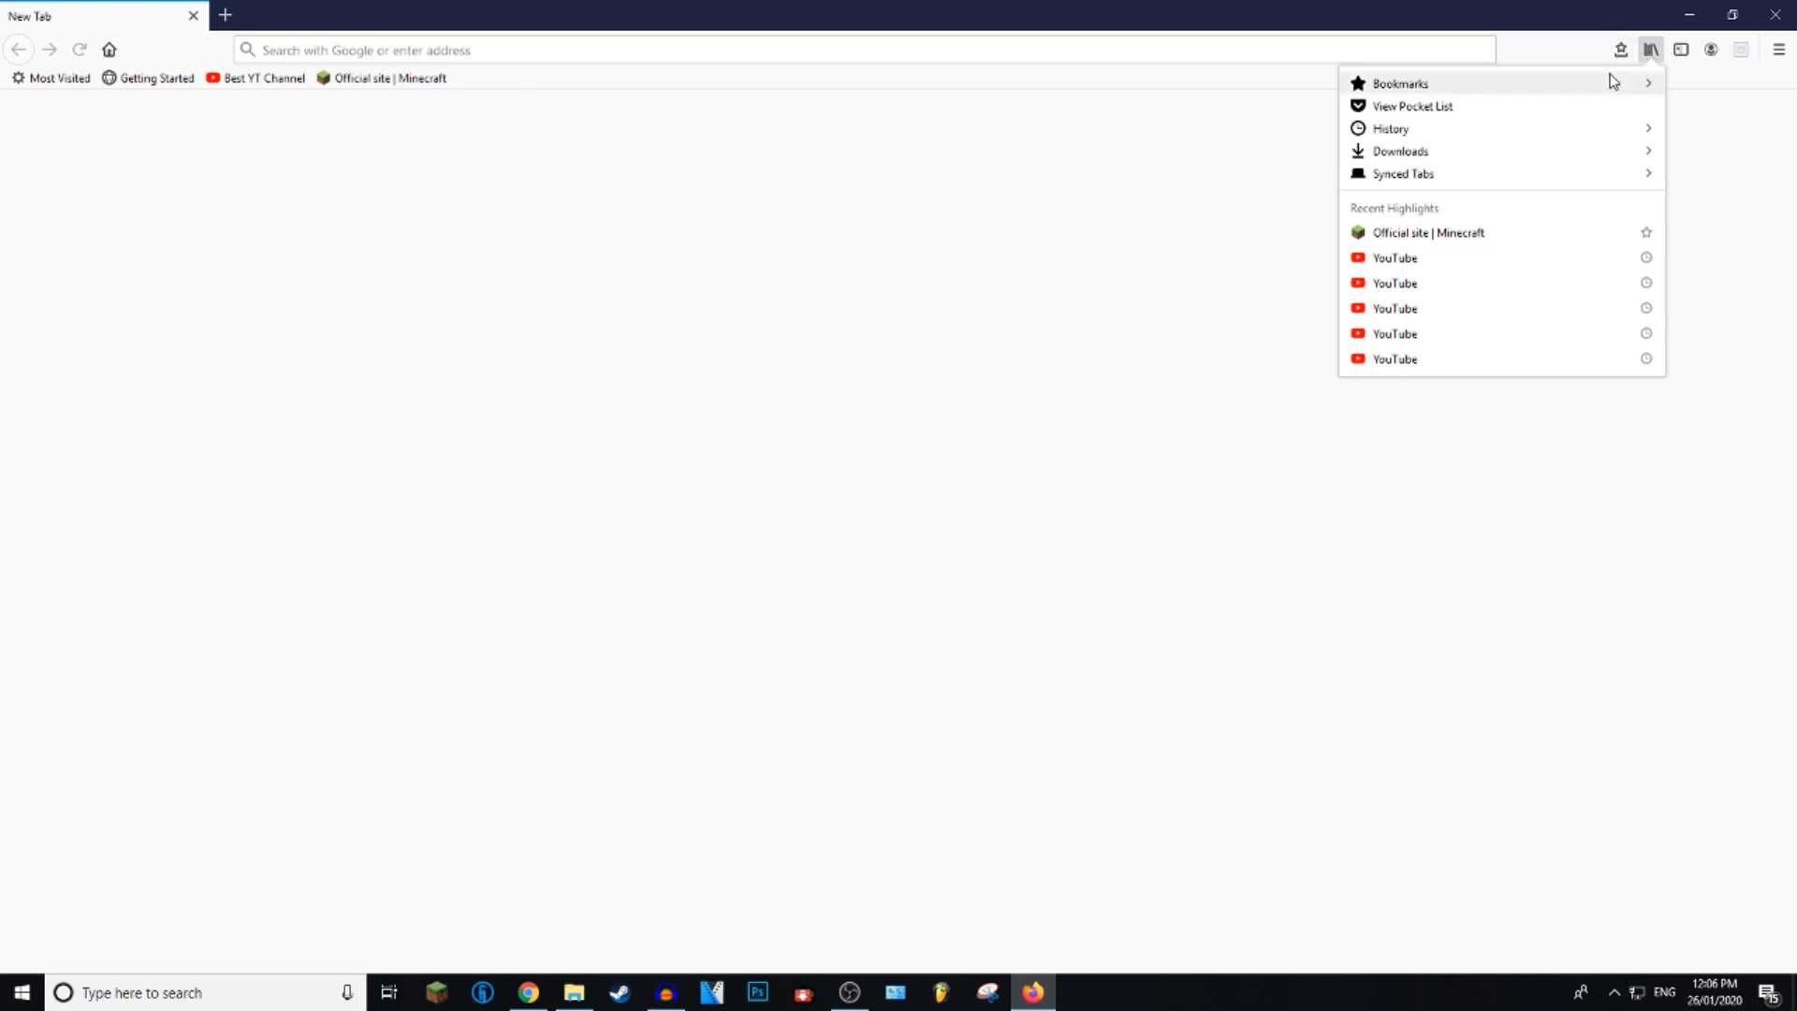
# Step: Open the Library bookmarks list showing recent bookmarks like the Minecraft site
pyautogui.click(1399, 82)
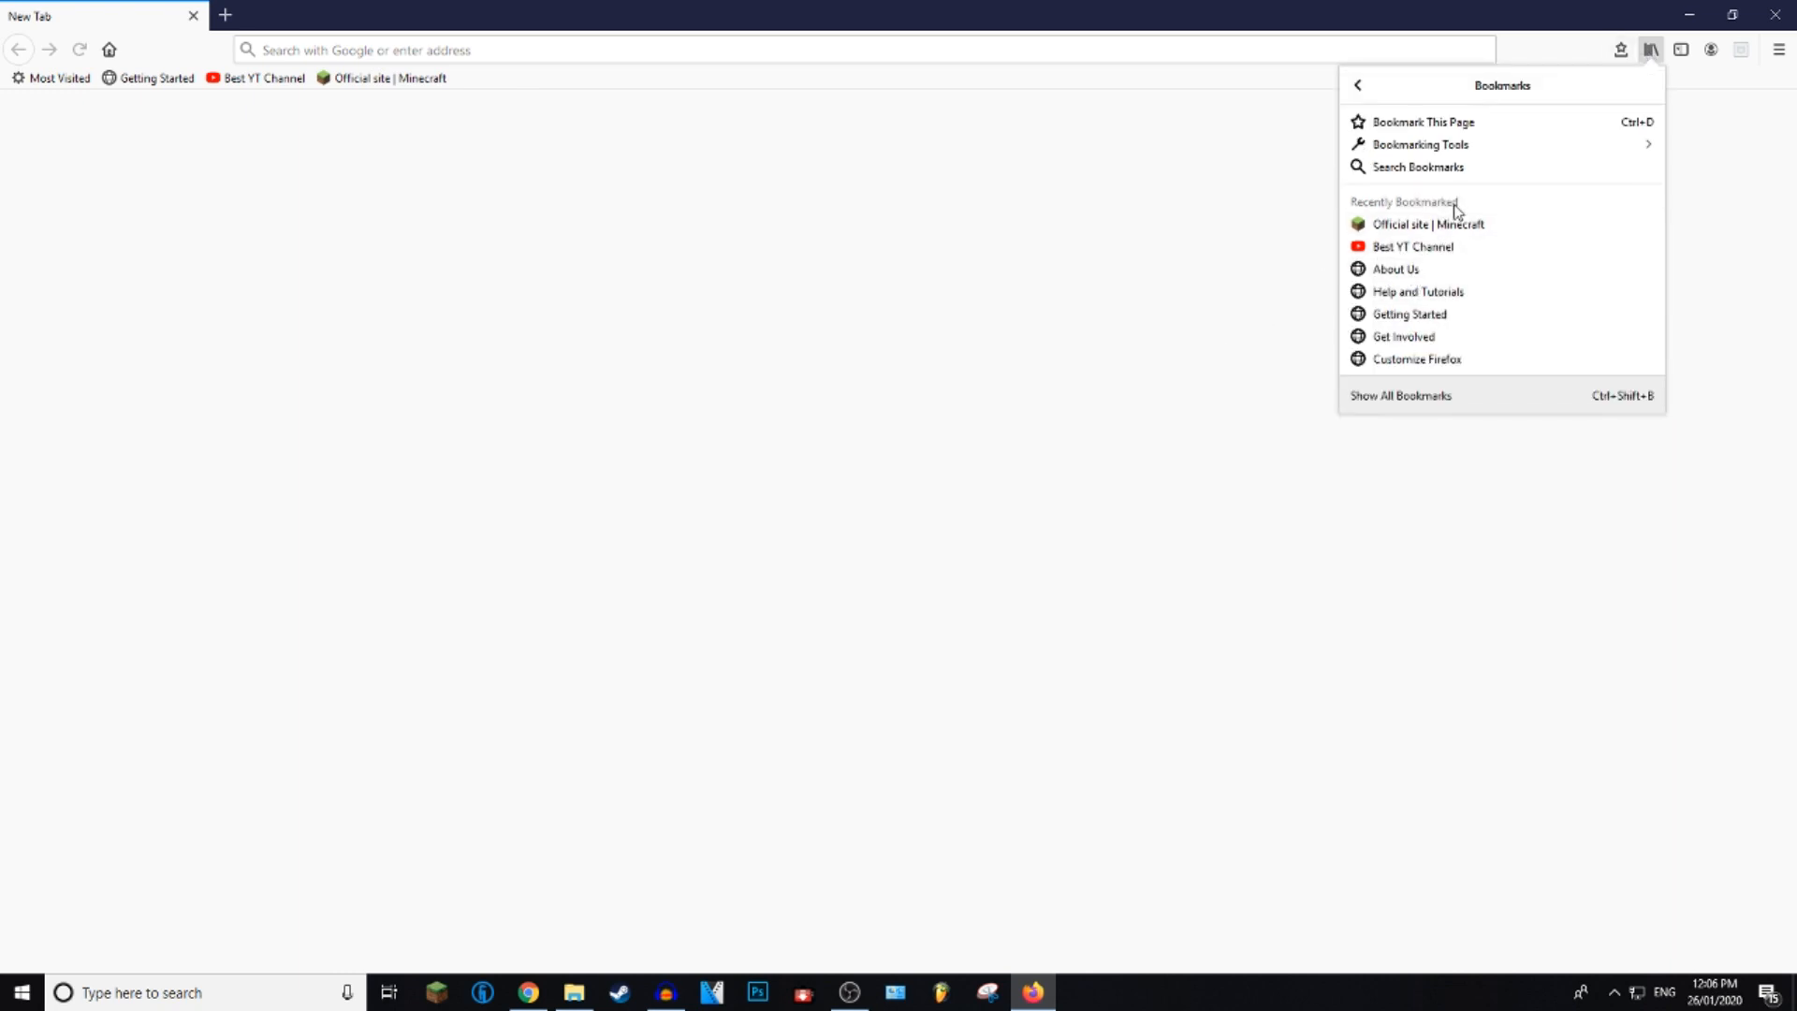
pyautogui.moveTo(1400, 225)
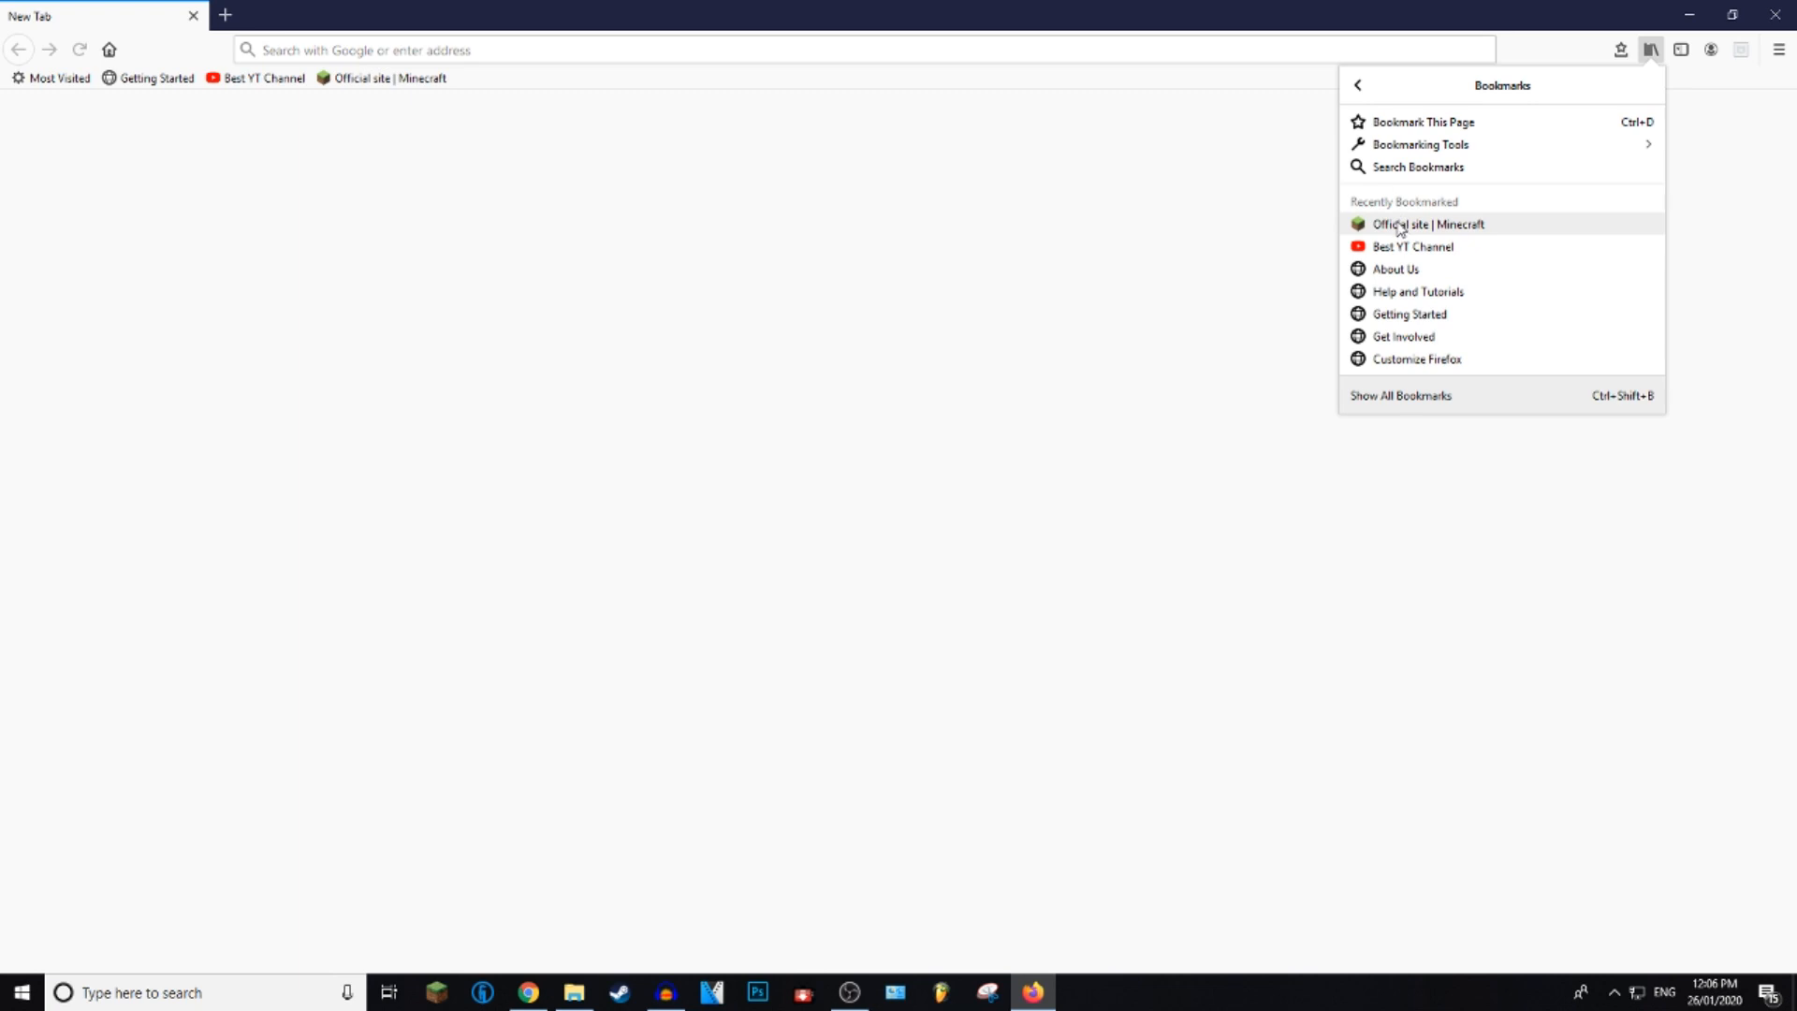
pyautogui.click(1419, 224)
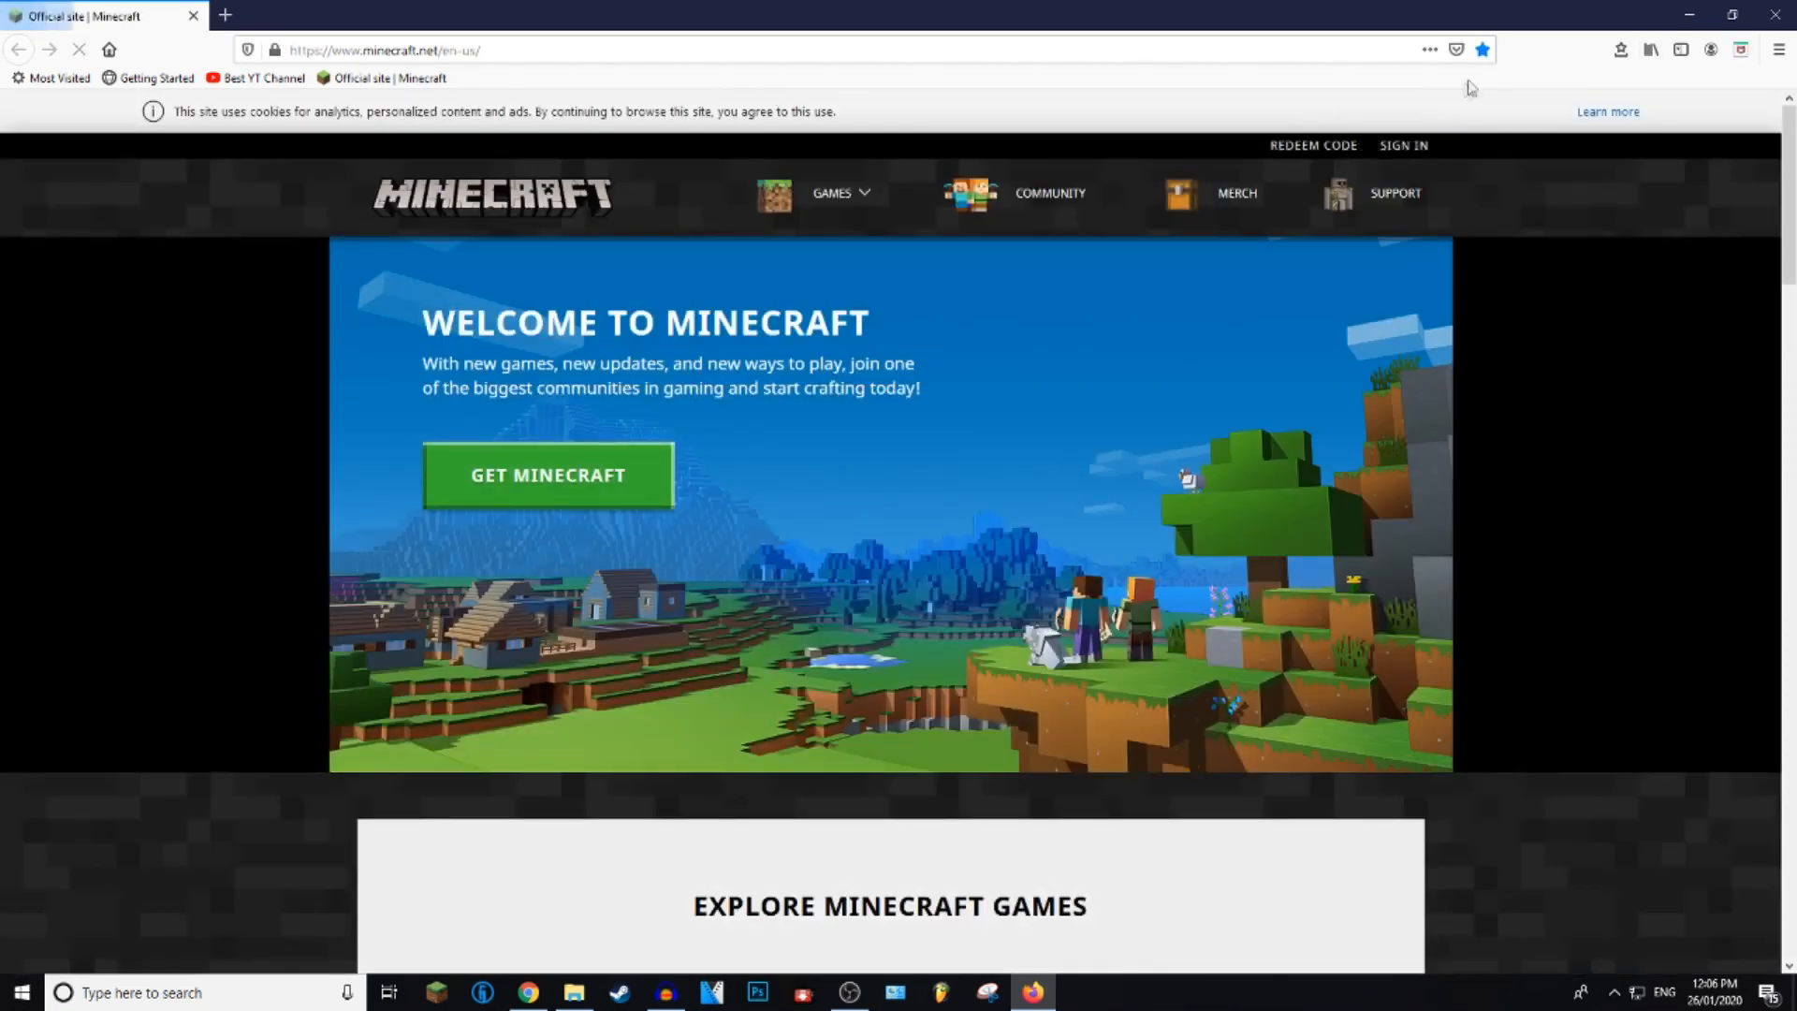
pyautogui.moveTo(1484, 49)
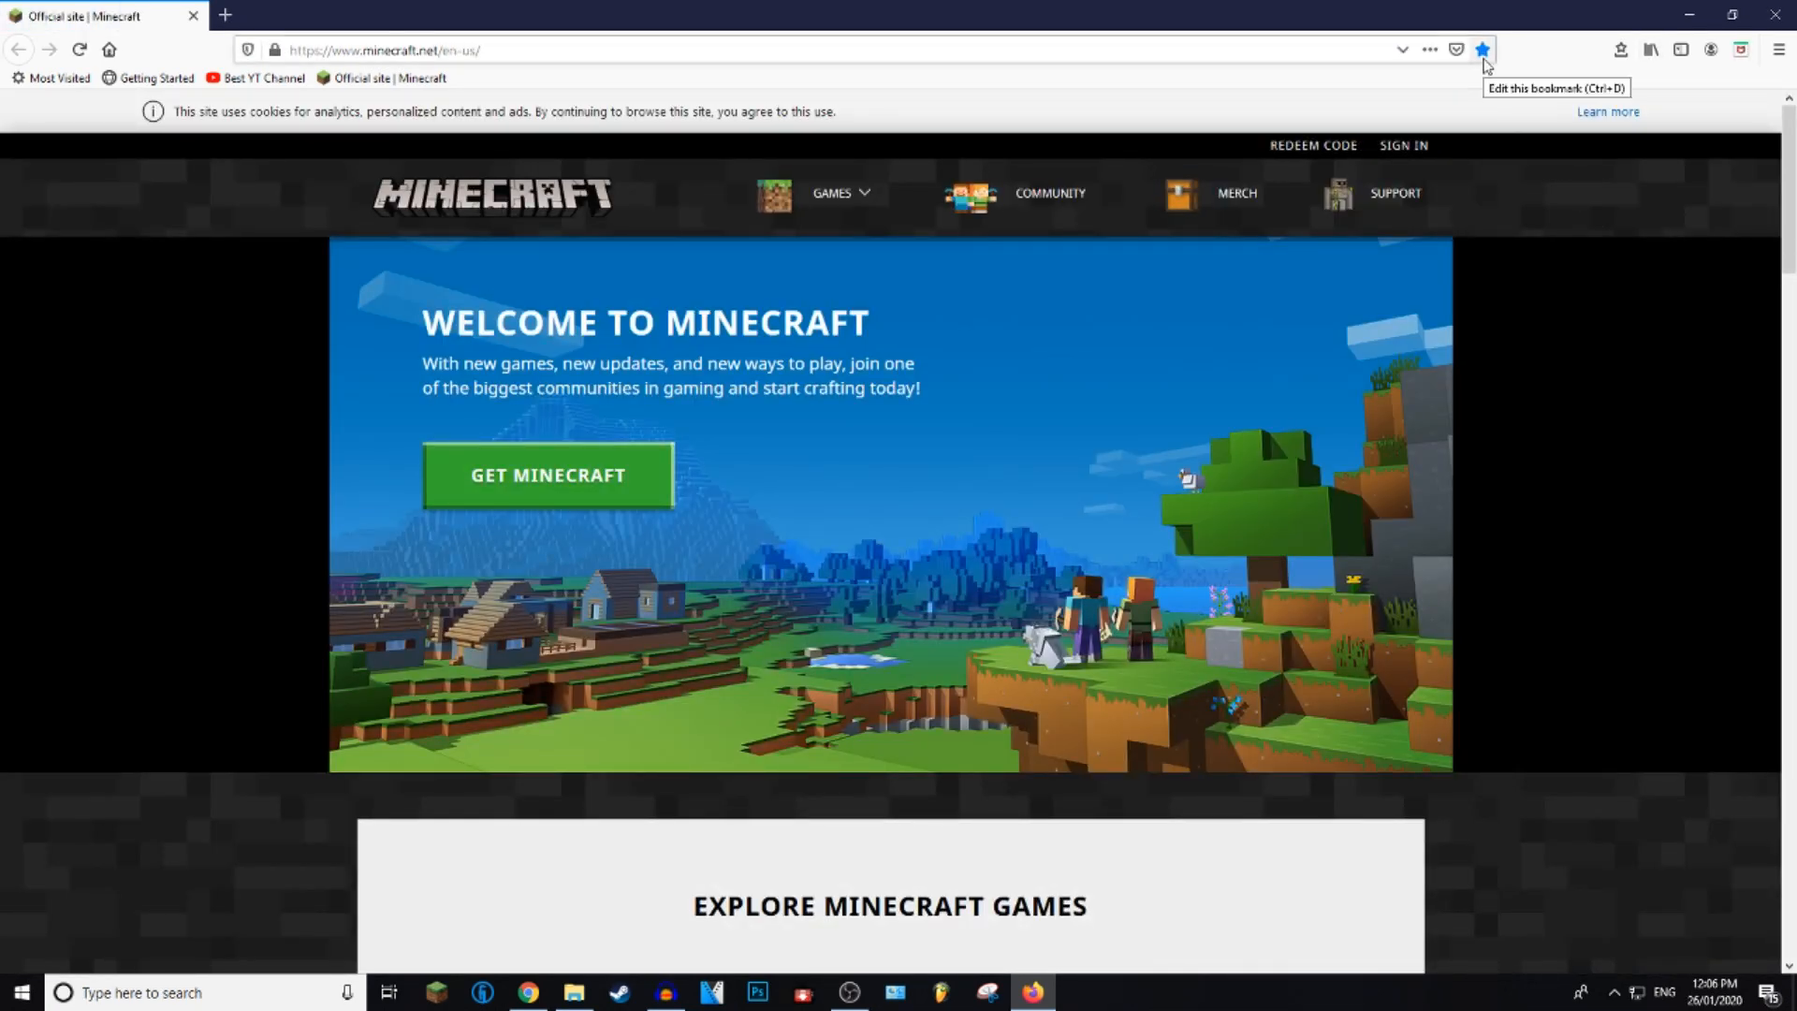
pyautogui.click(1485, 48)
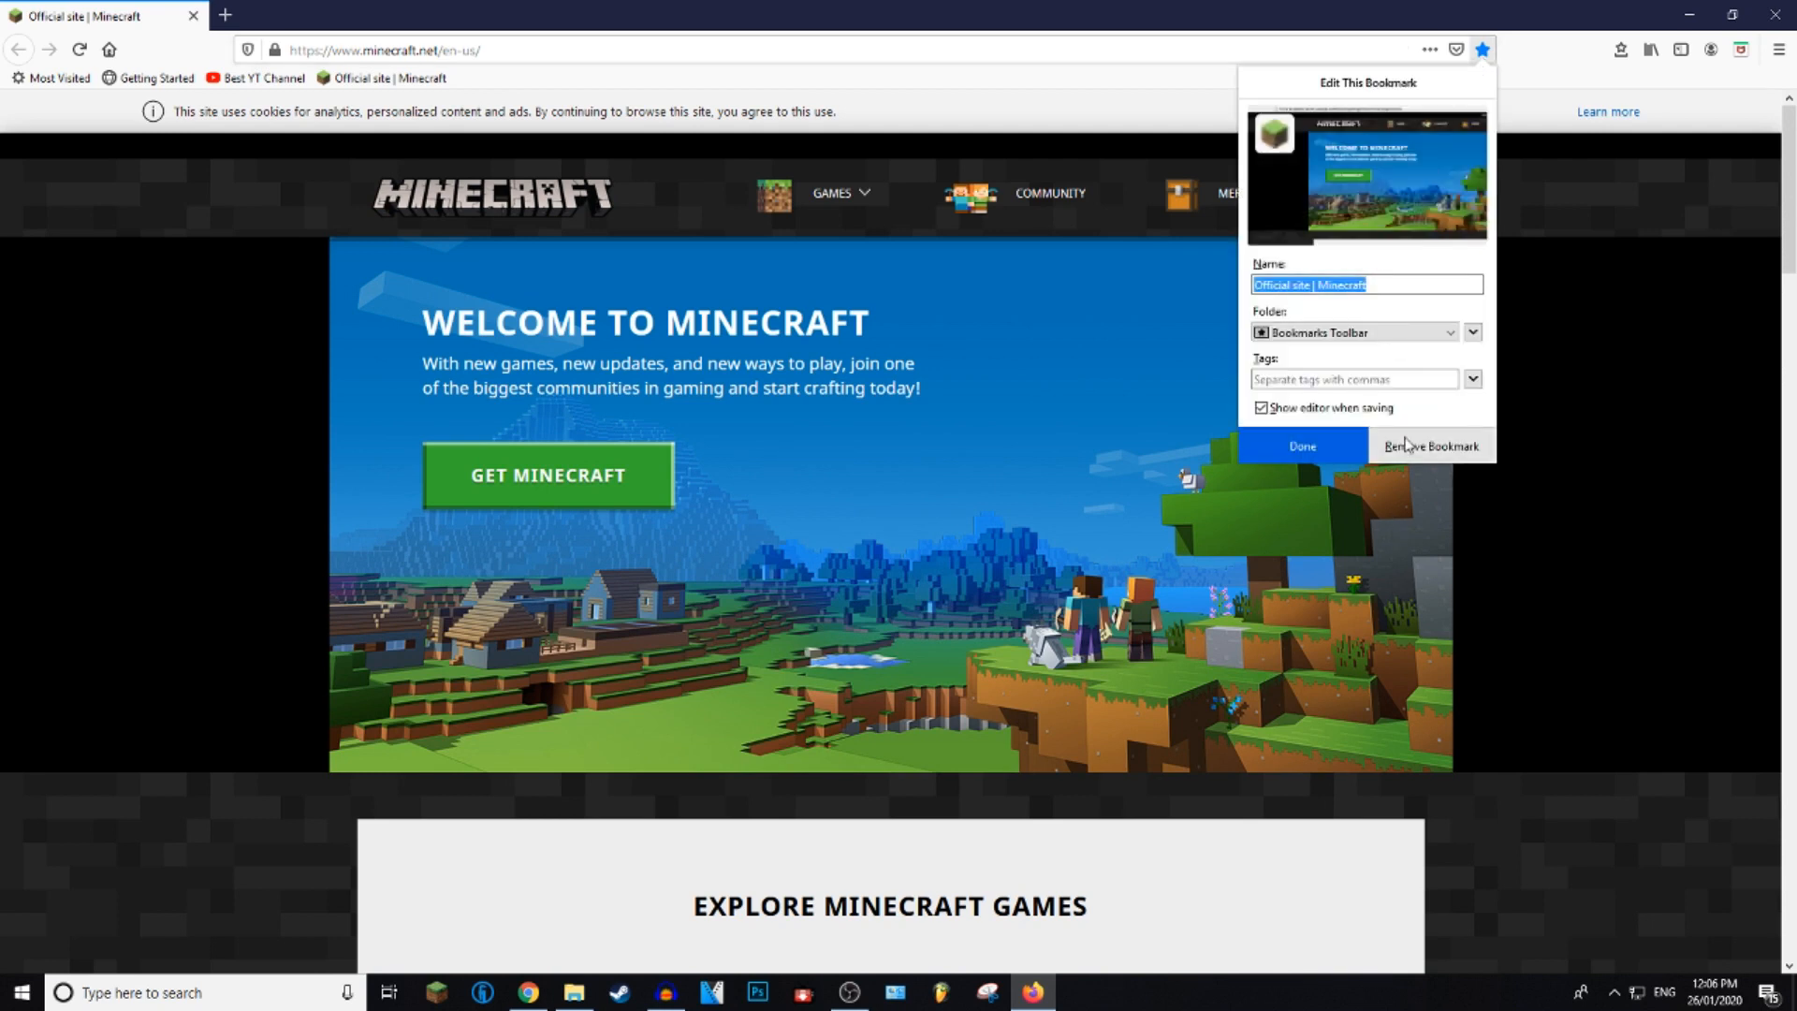
pyautogui.moveTo(1454, 448)
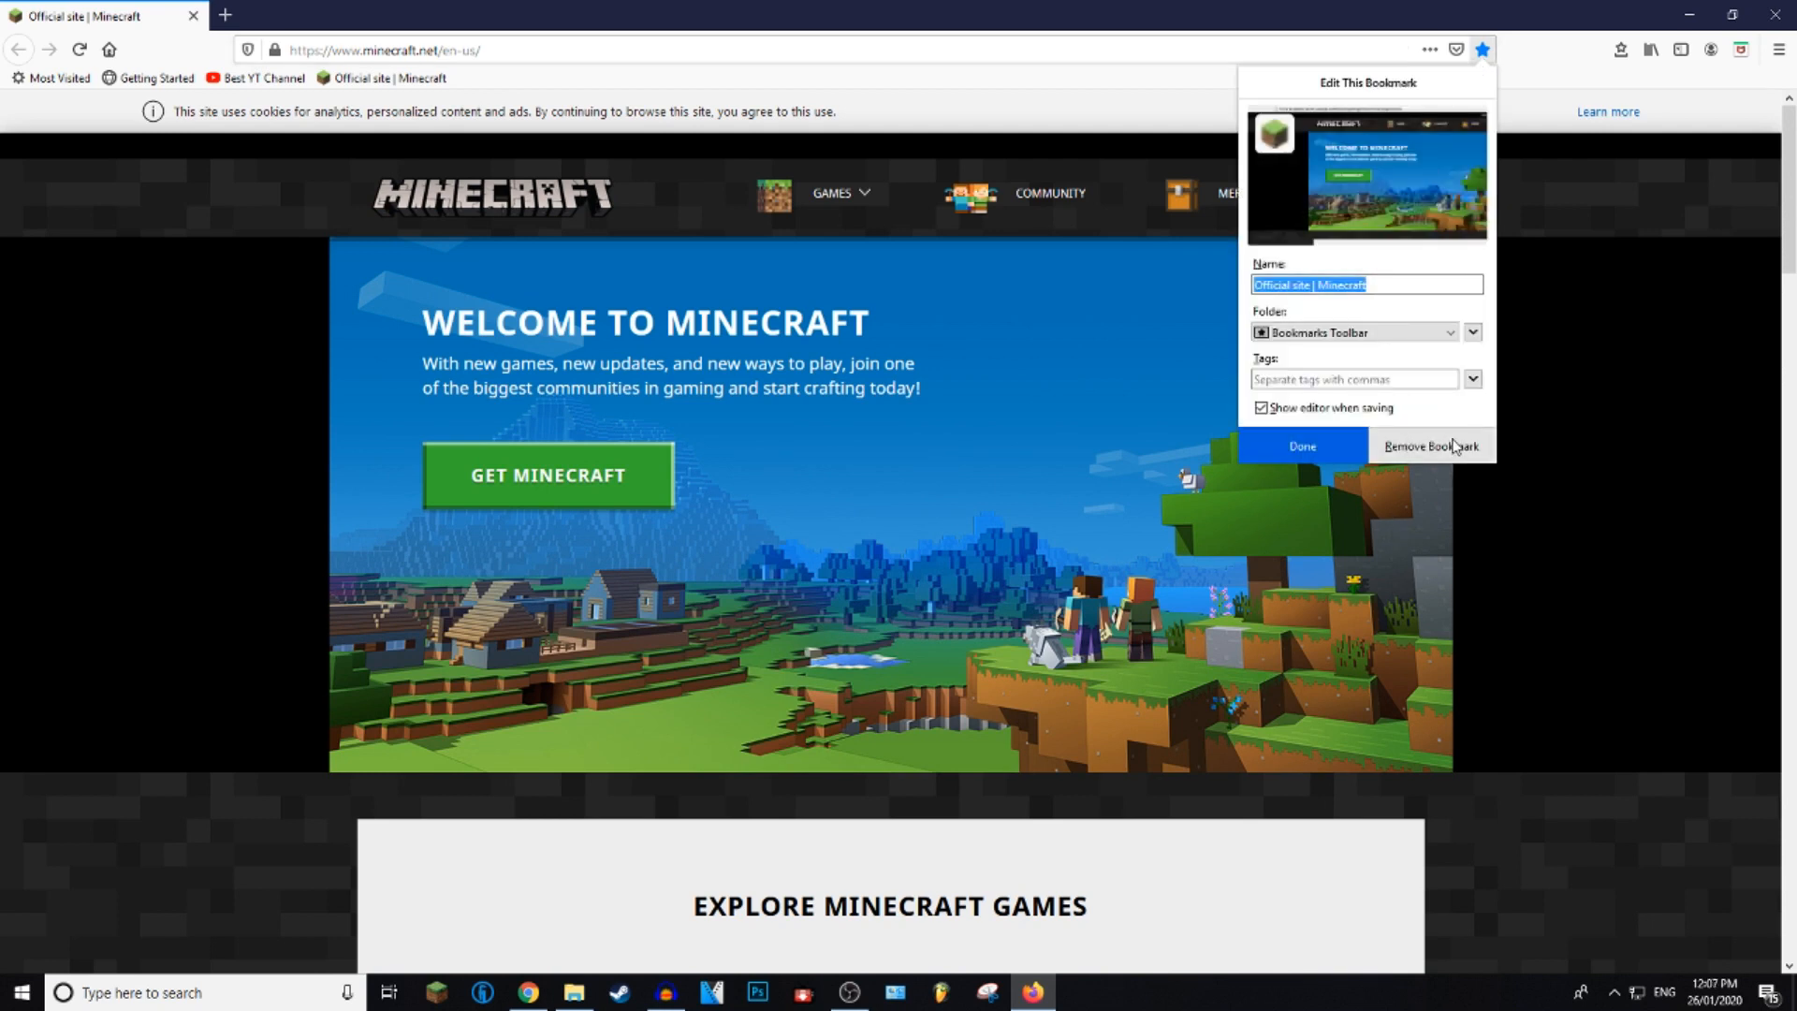
pyautogui.click(1430, 446)
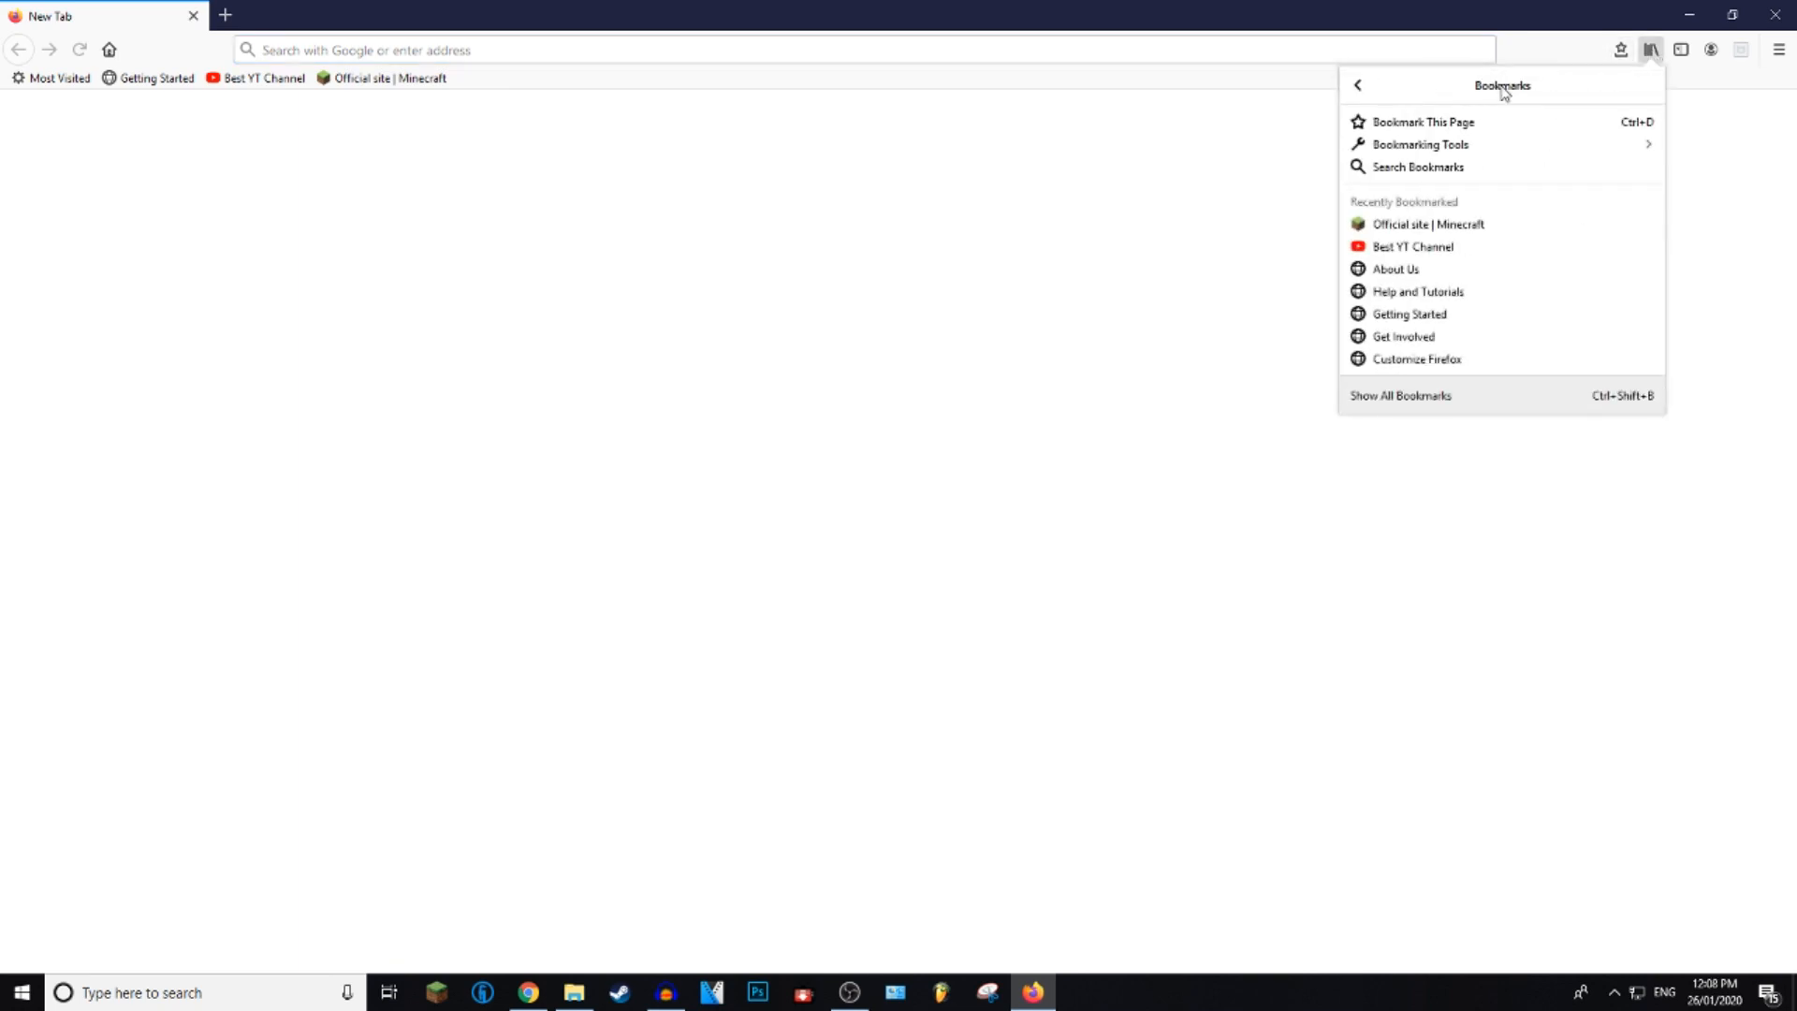
pyautogui.moveTo(1545, 411)
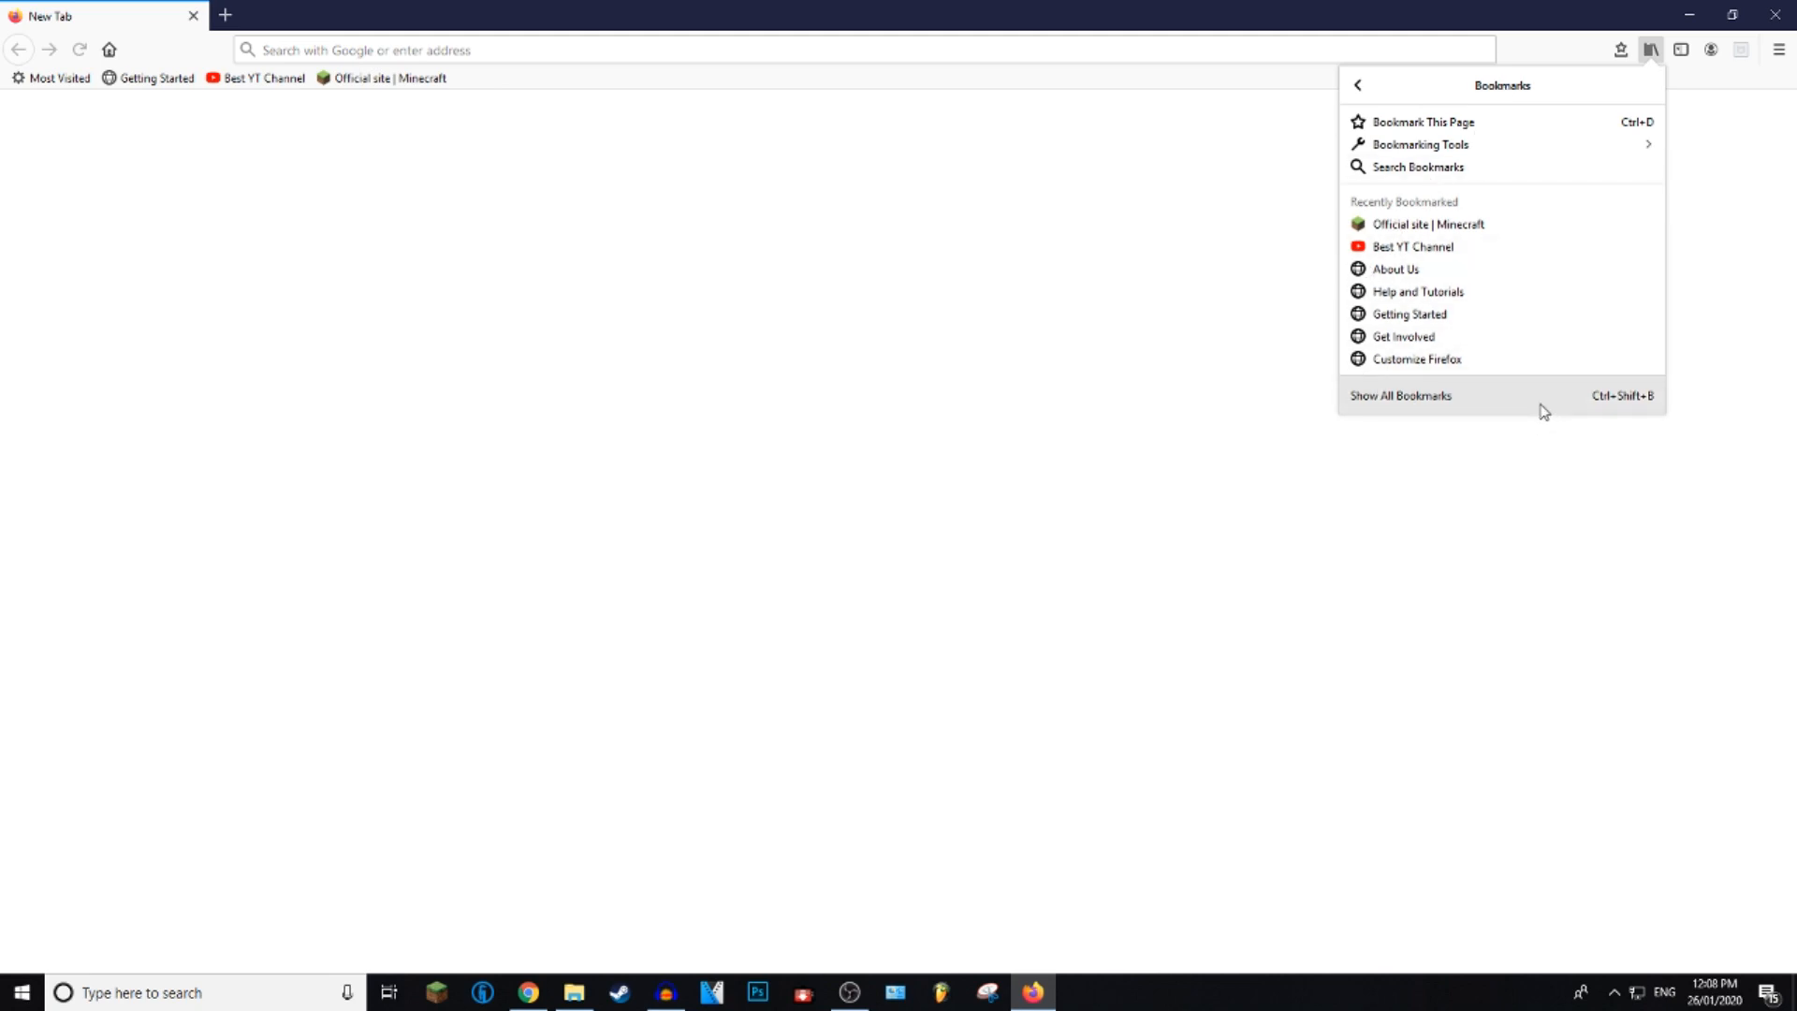
# Step: Open the full bookmarks Library and view the Bookmarks Toolbar folder's contents
pyautogui.click(1400, 396)
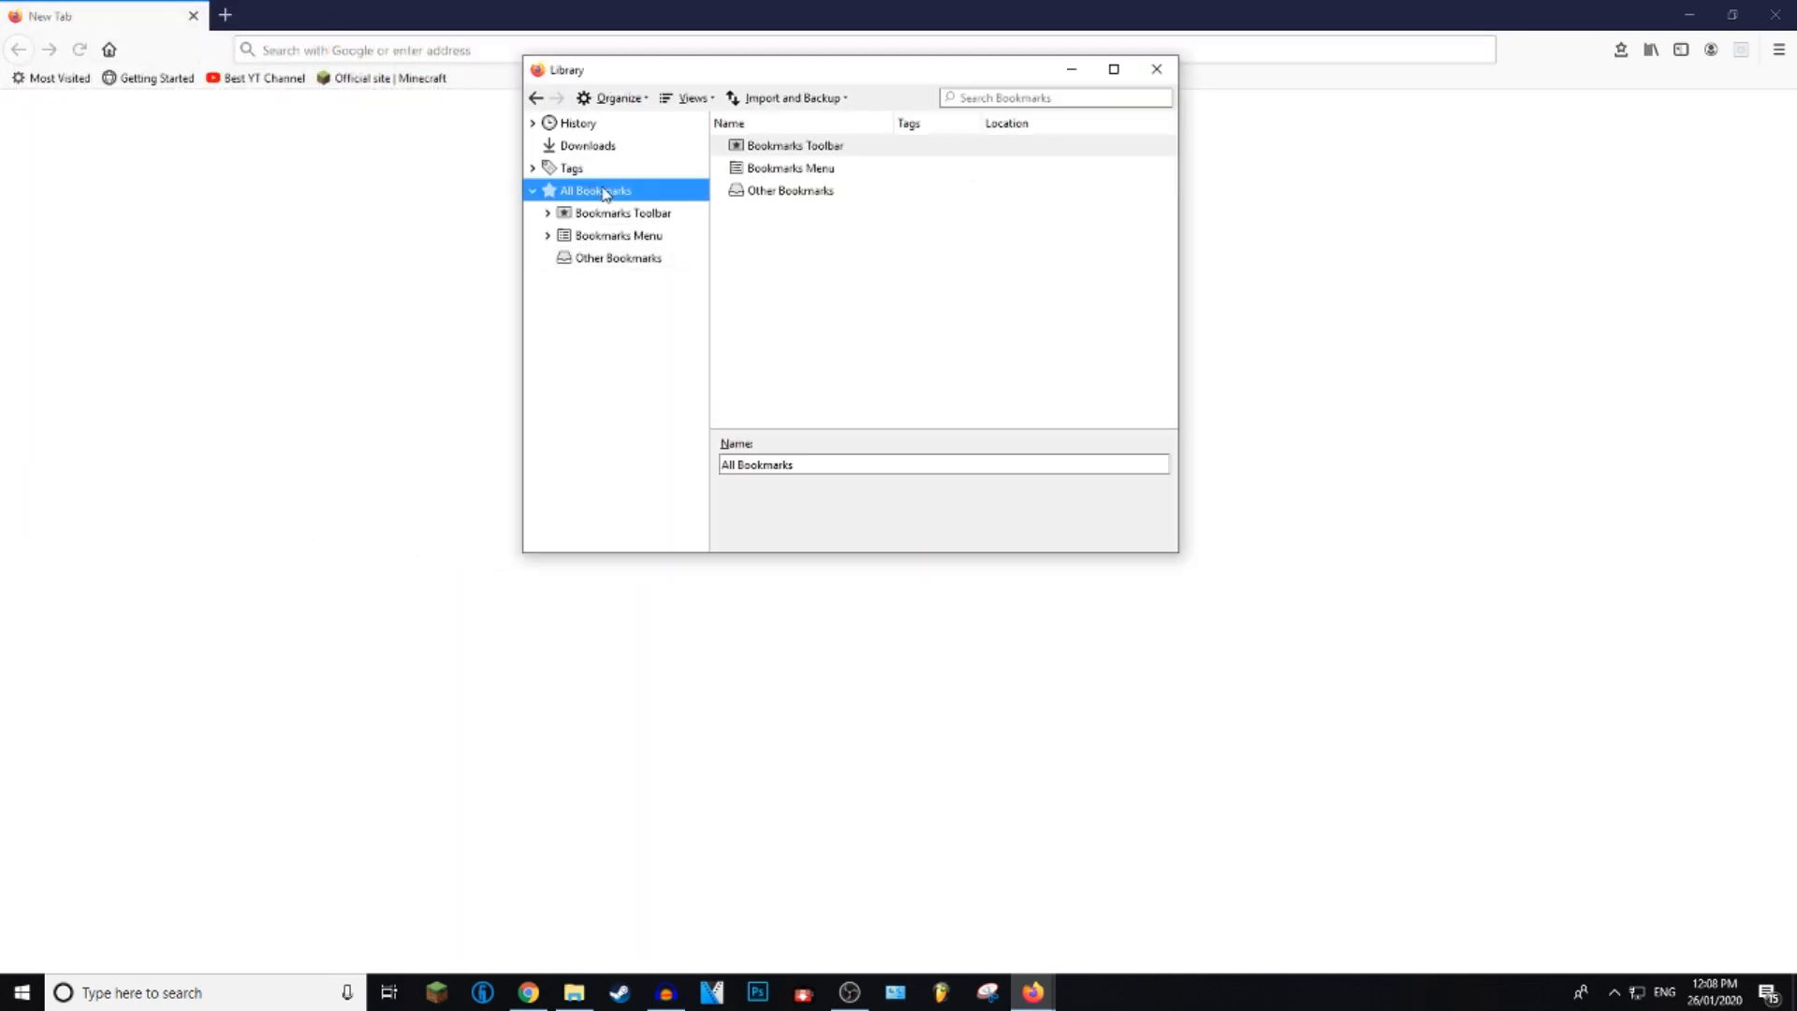
pyautogui.click(615, 212)
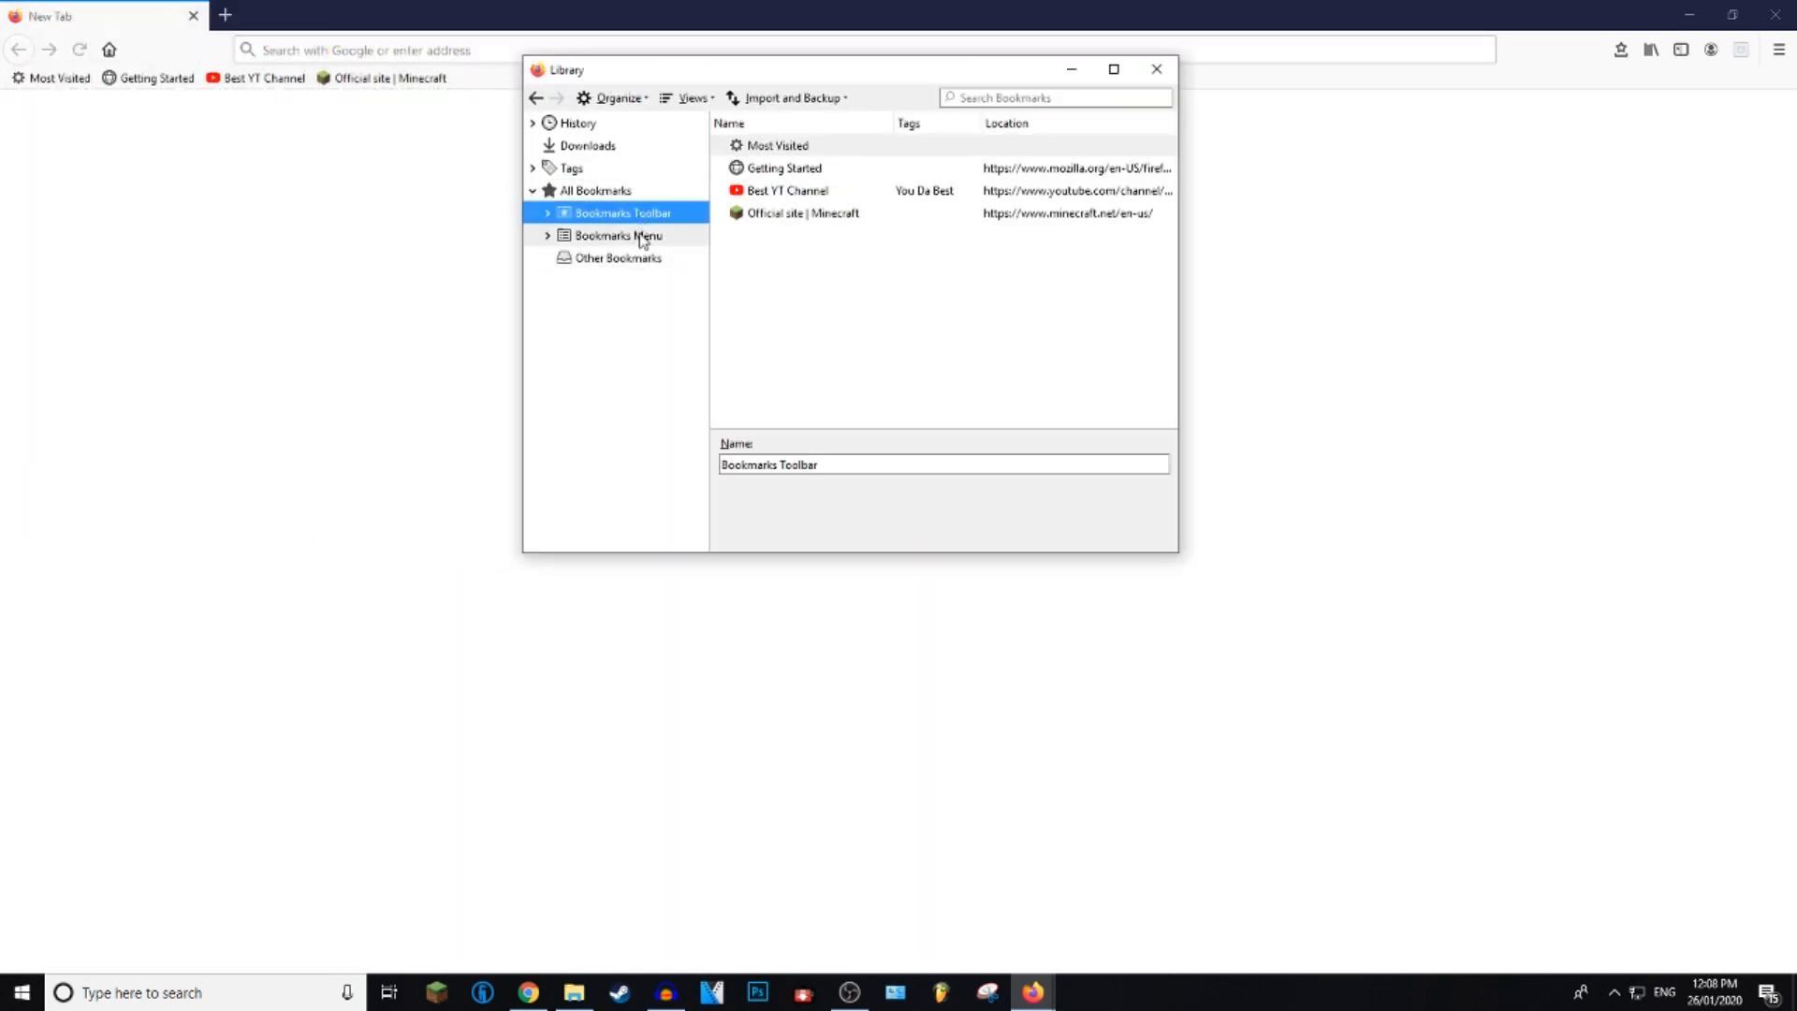
pyautogui.click(619, 235)
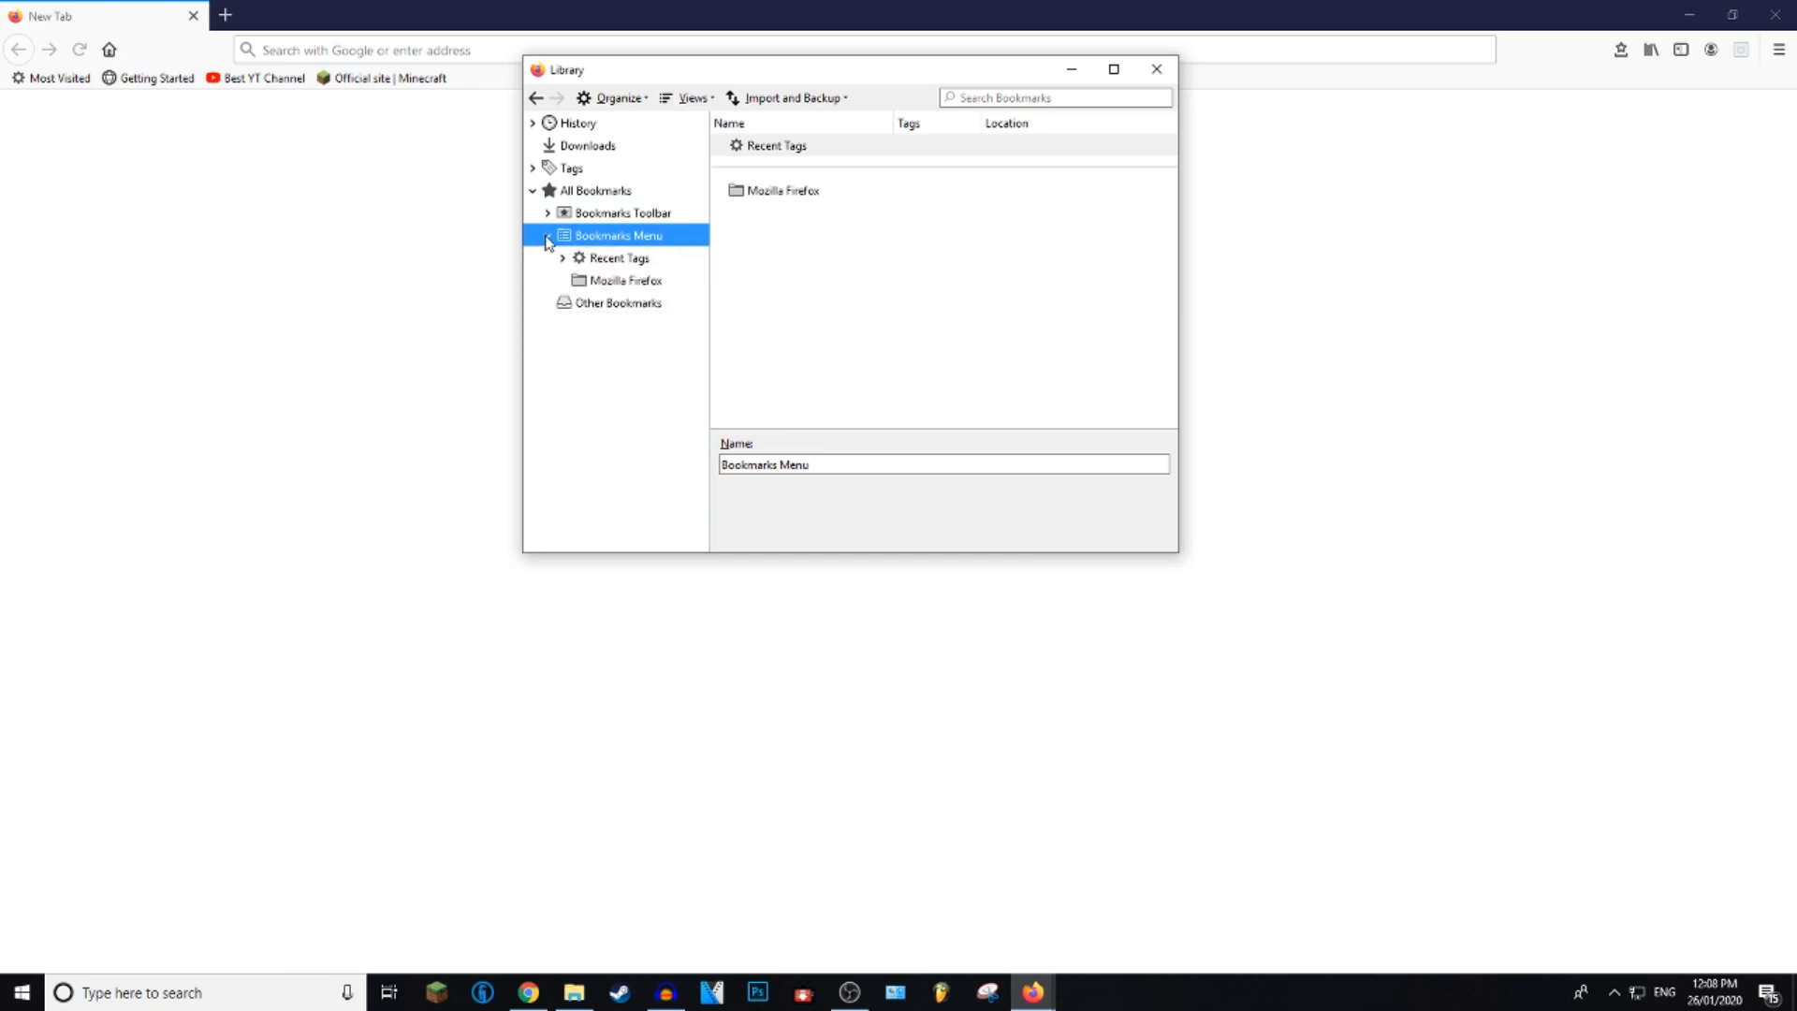
pyautogui.click(610, 212)
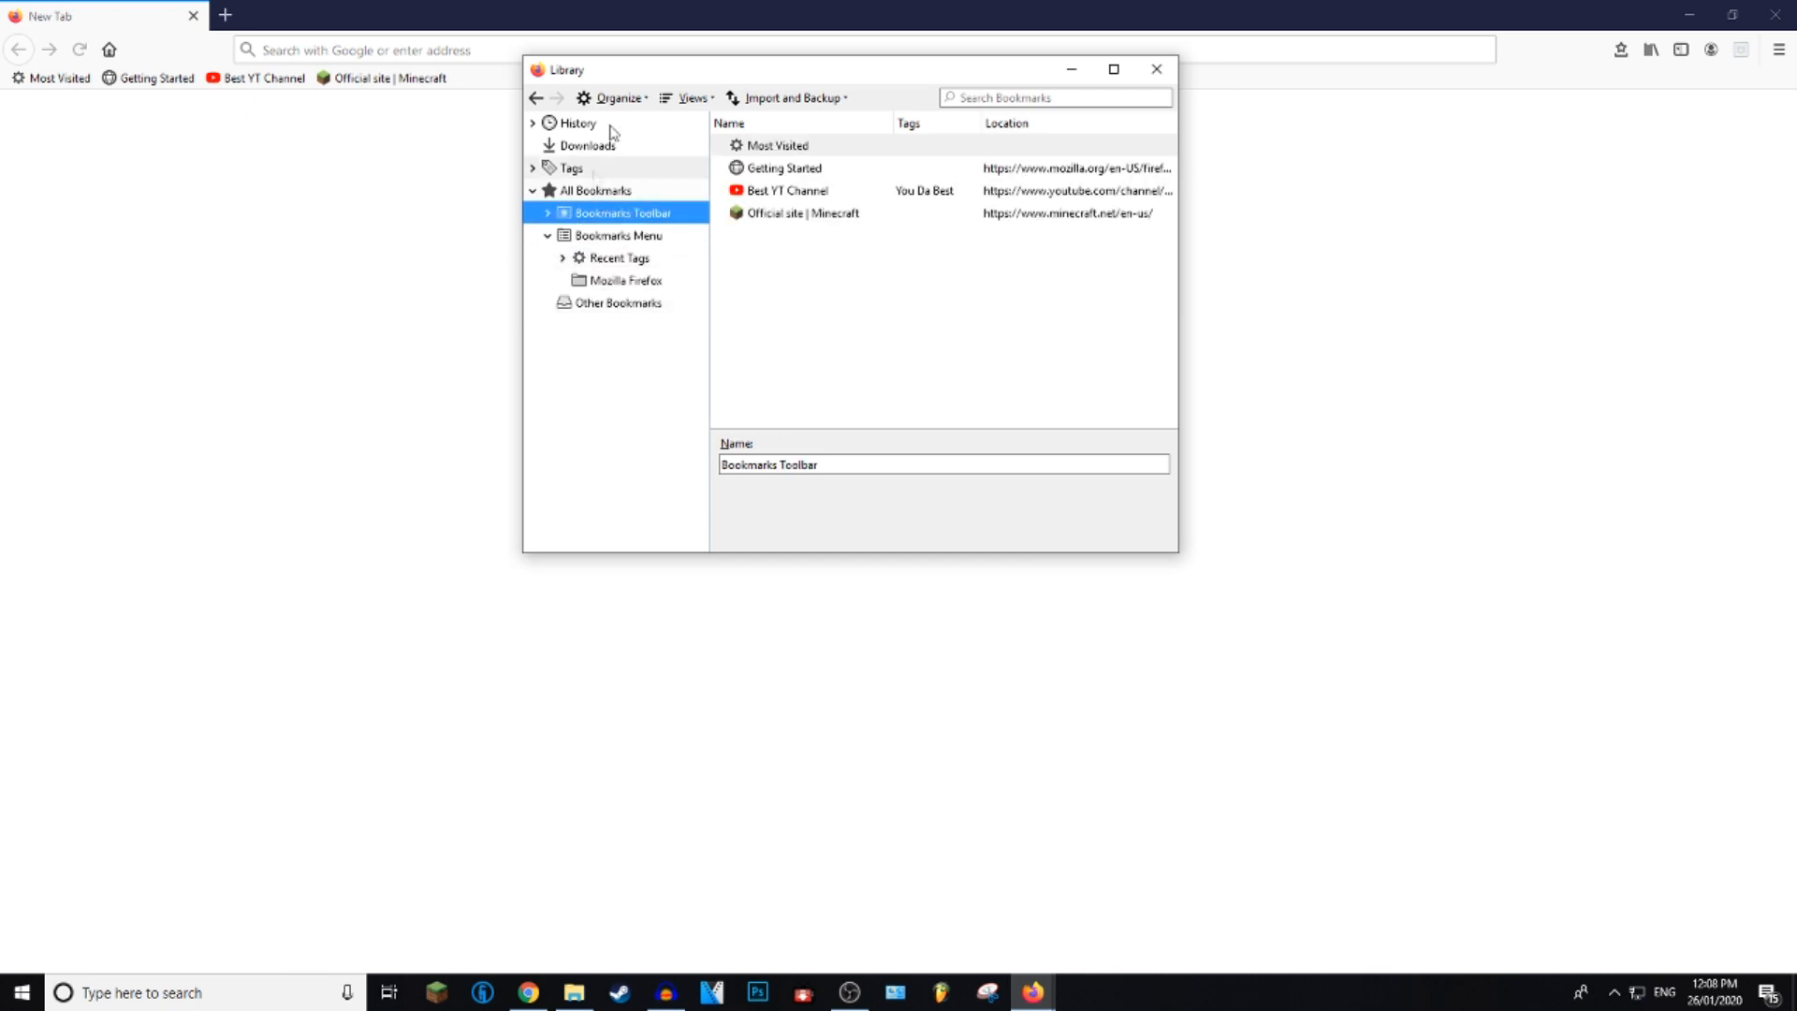
pyautogui.moveTo(775, 111)
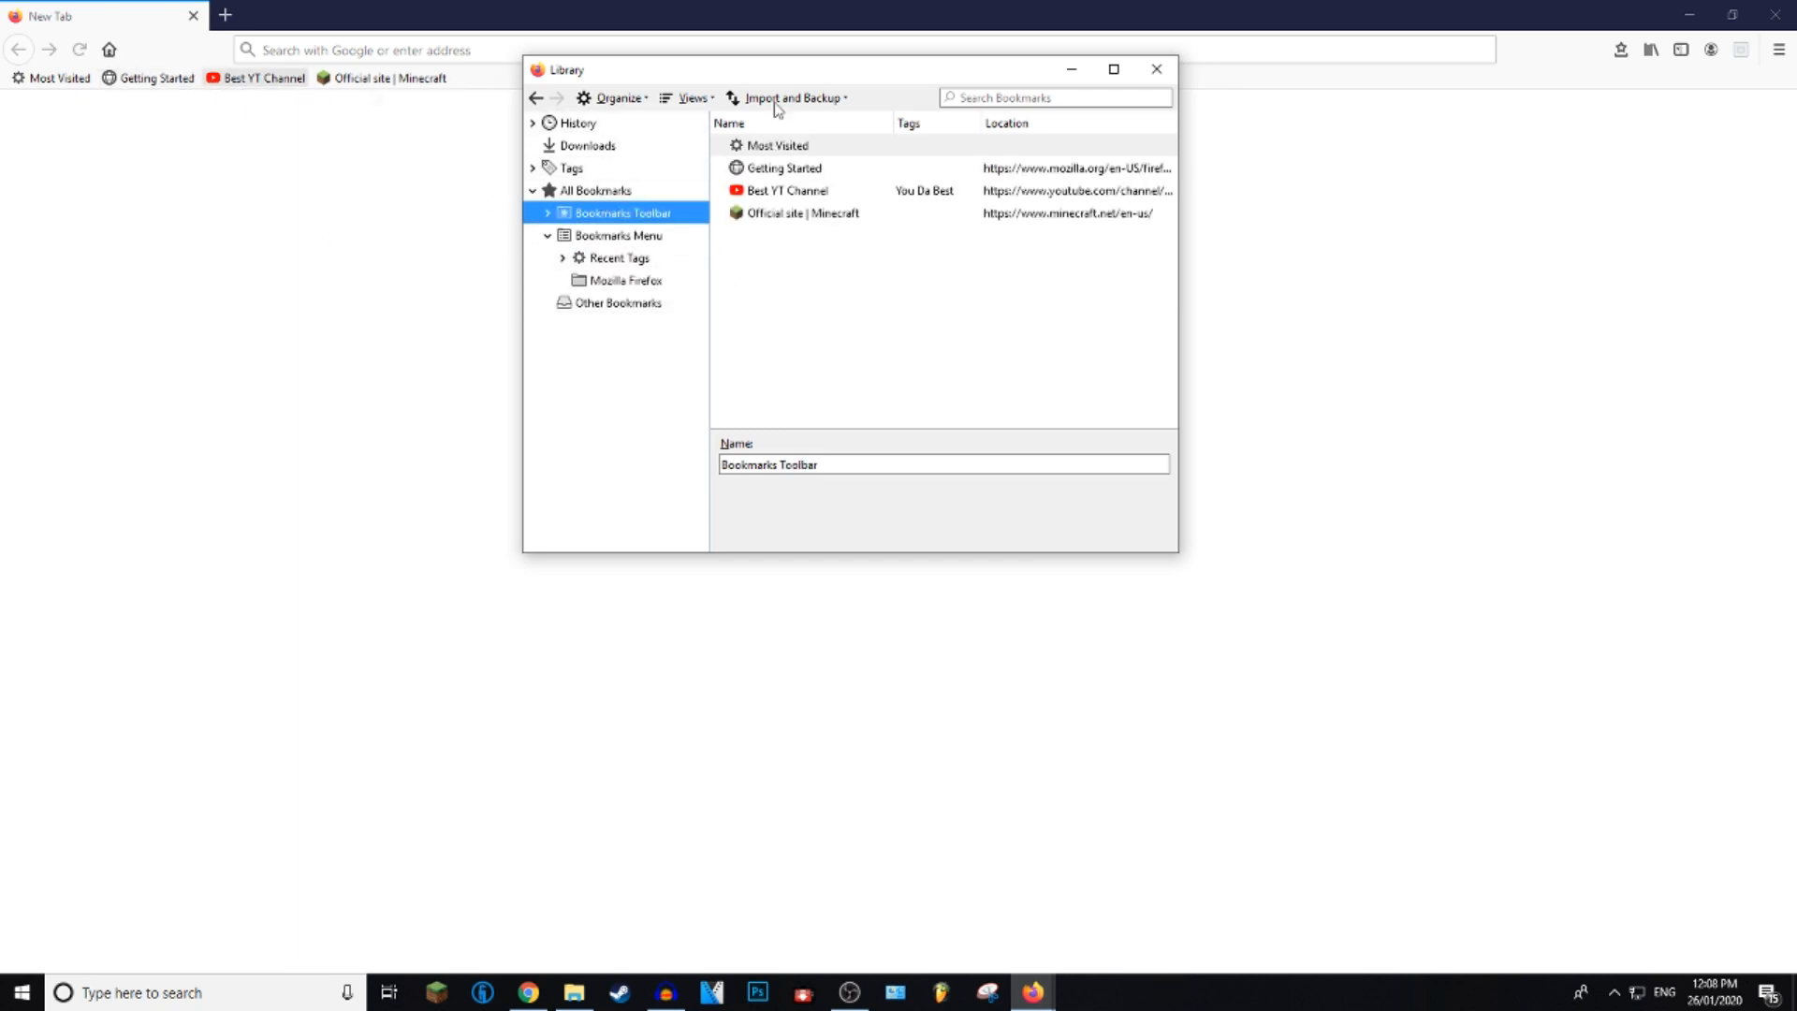
pyautogui.moveTo(825, 234)
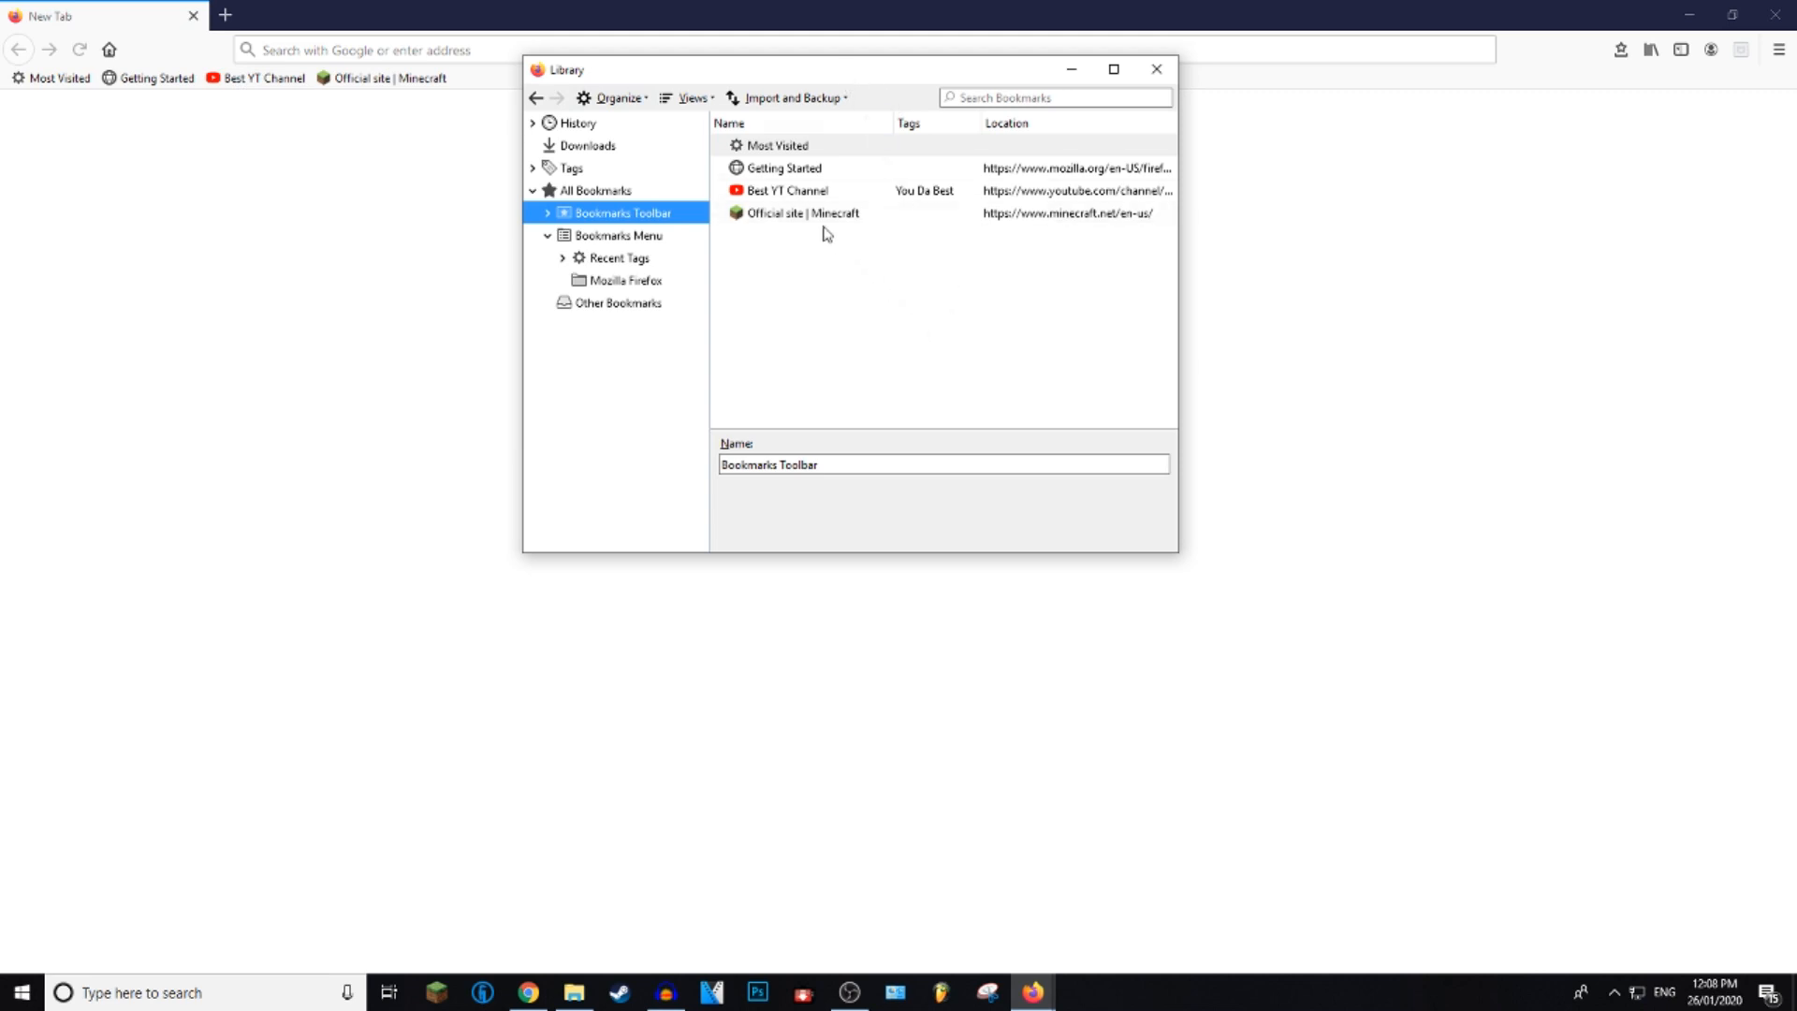
pyautogui.click(803, 213)
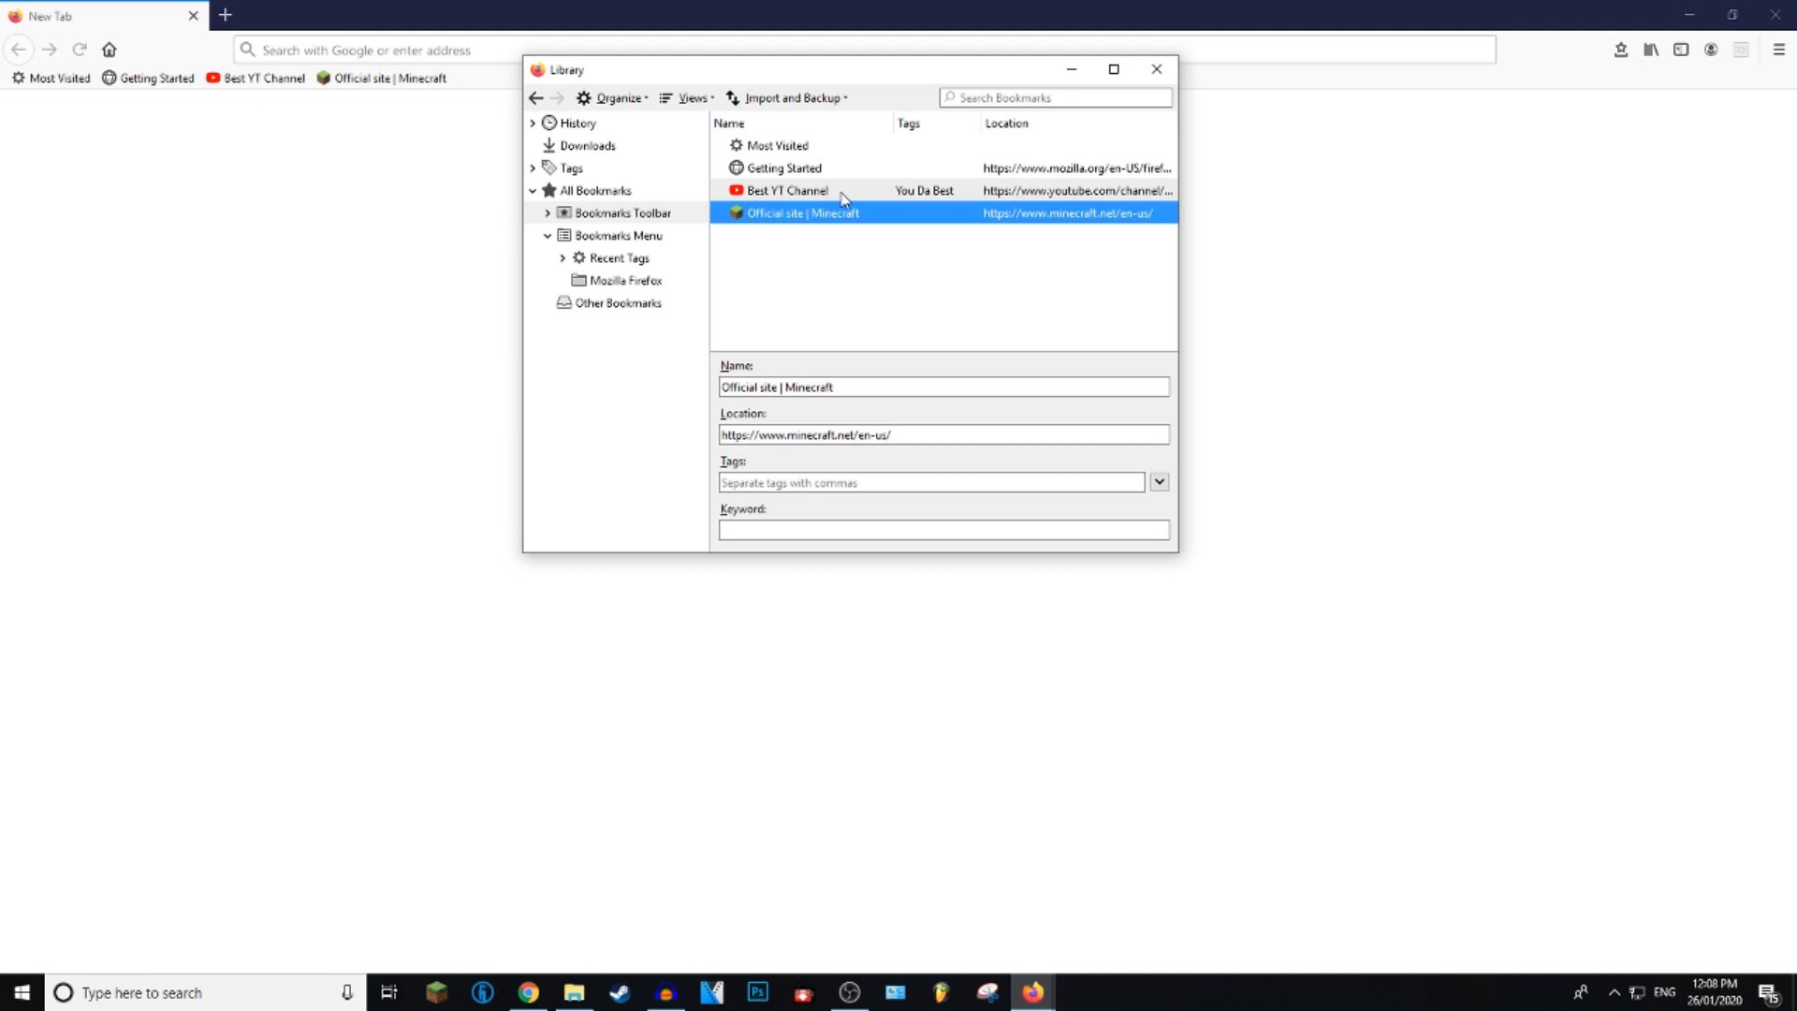
pyautogui.click(785, 190)
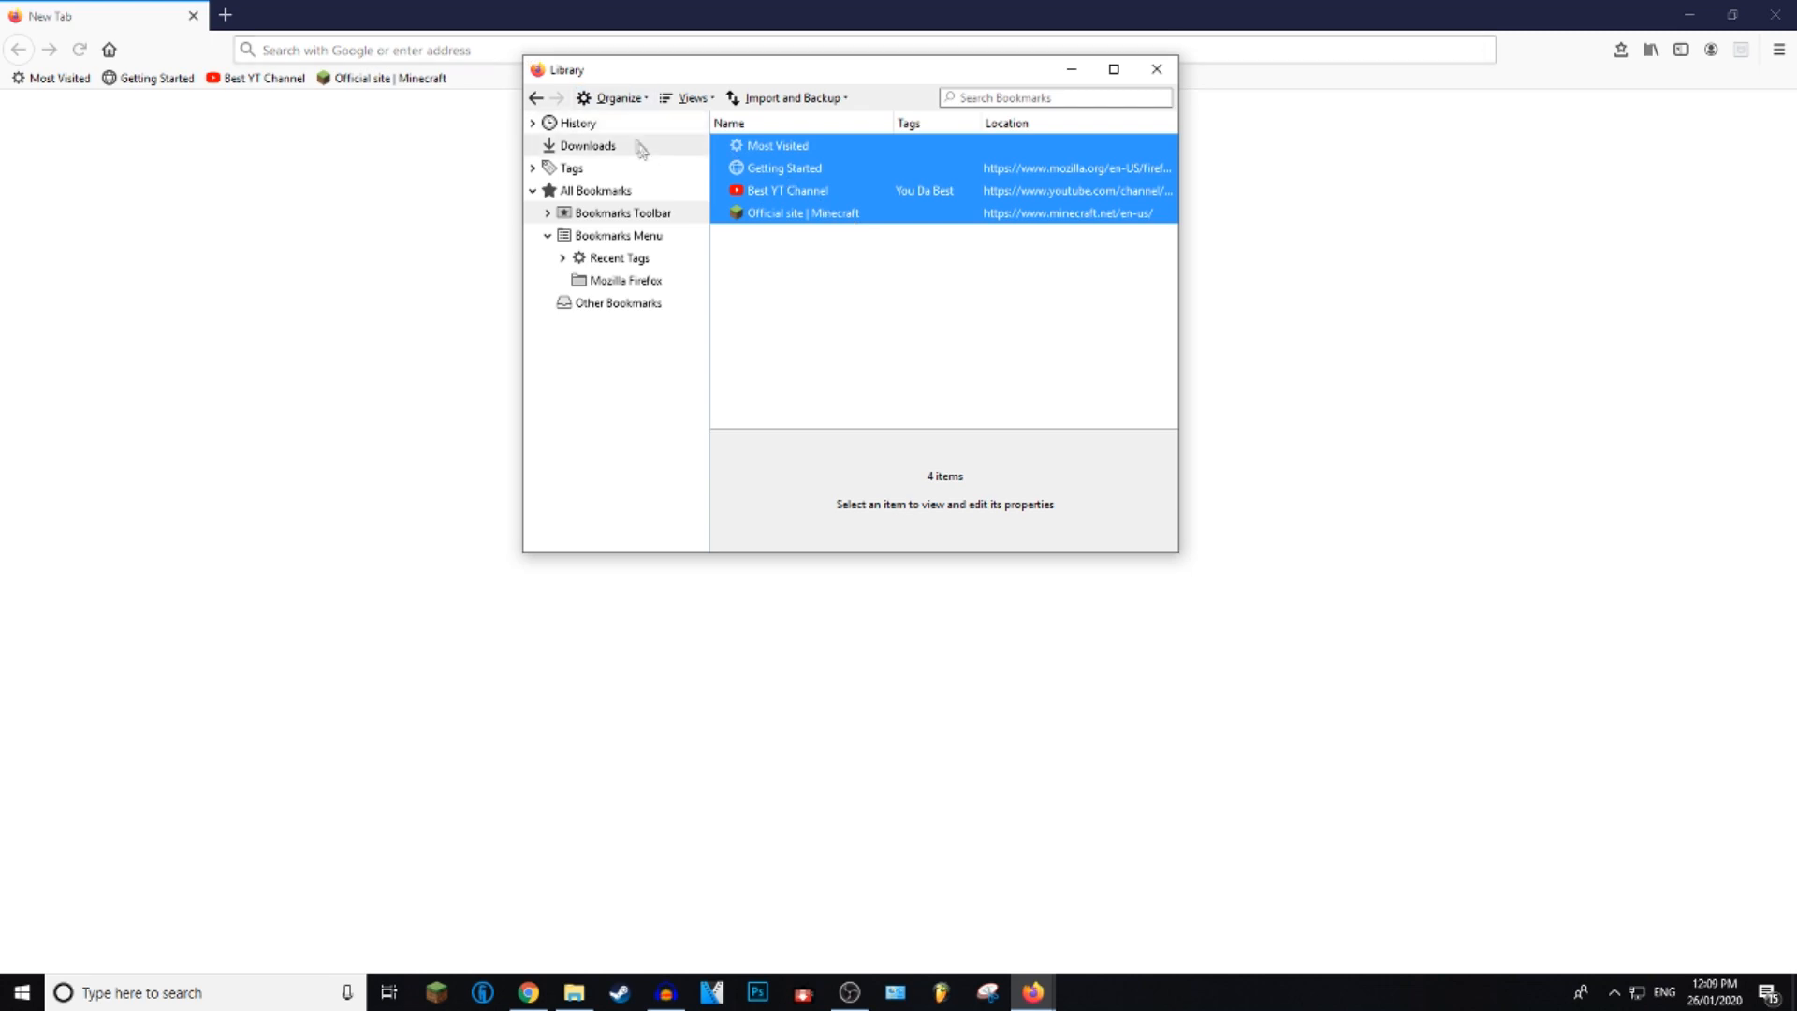
# Step: Delete the four Bookmarks Toolbar bookmarks and close the Library window
pyautogui.click(618, 98)
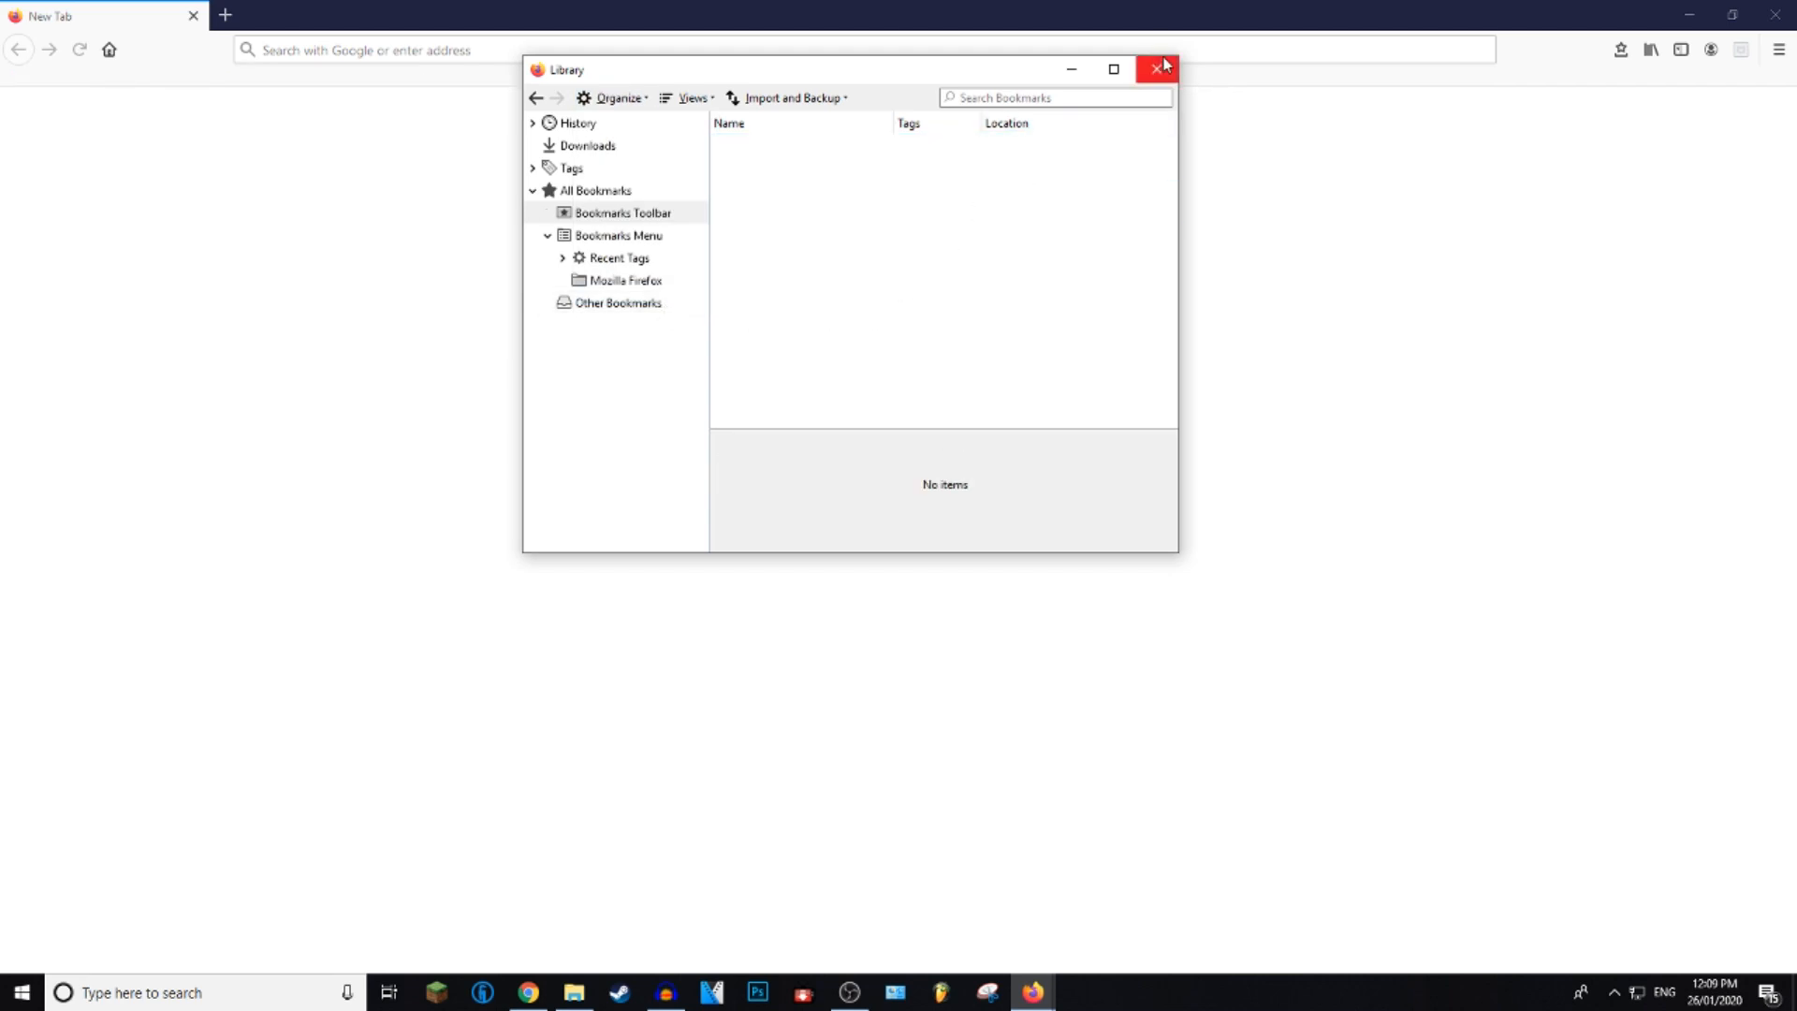
pyautogui.click(1153, 68)
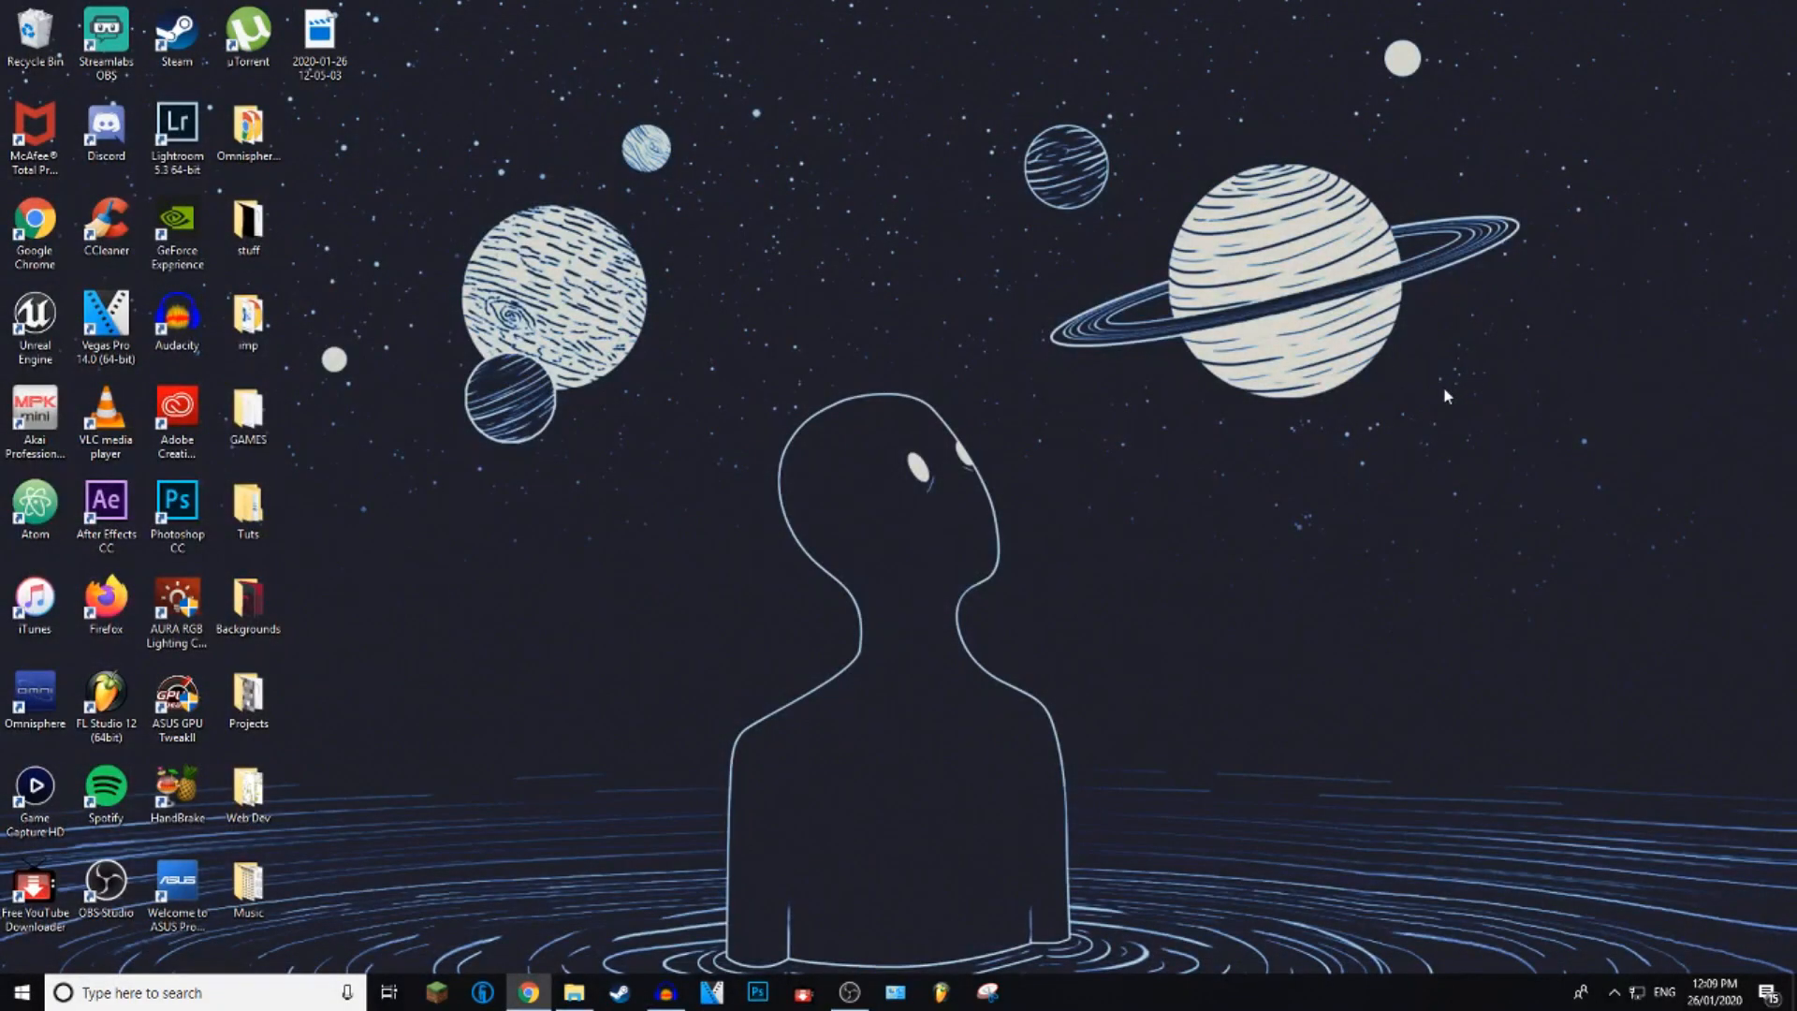